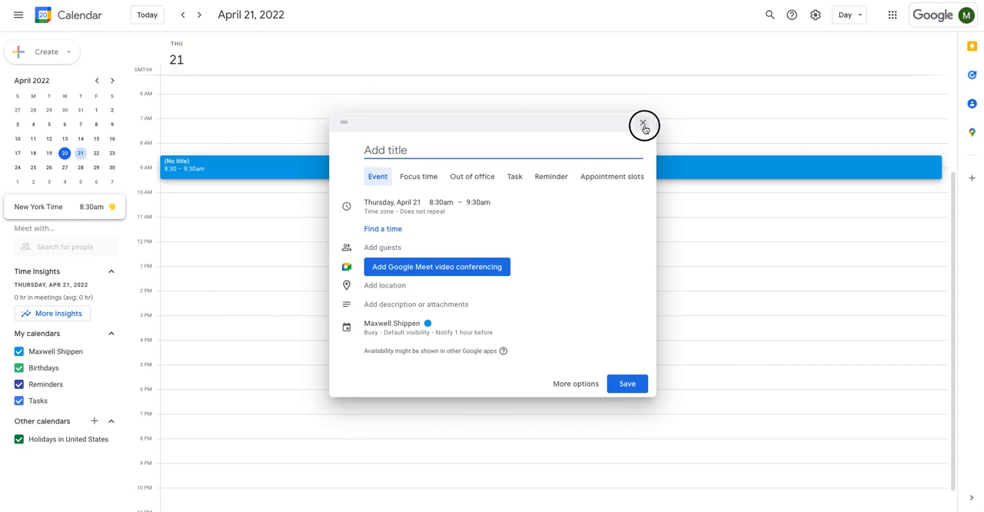
- Save an untitled block of 30-minute appointment slots on April 21, 11:30am–12:30pm
click(644, 124)
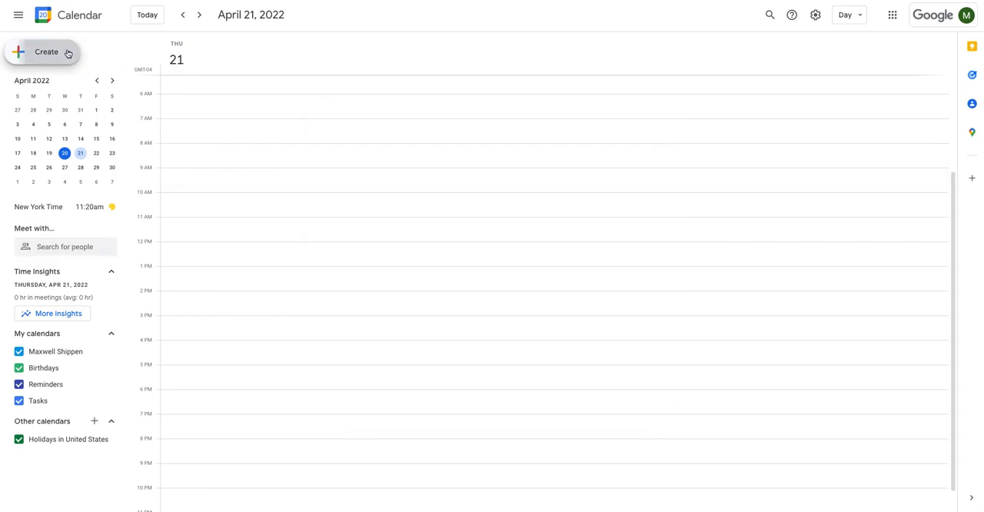
click(42, 52)
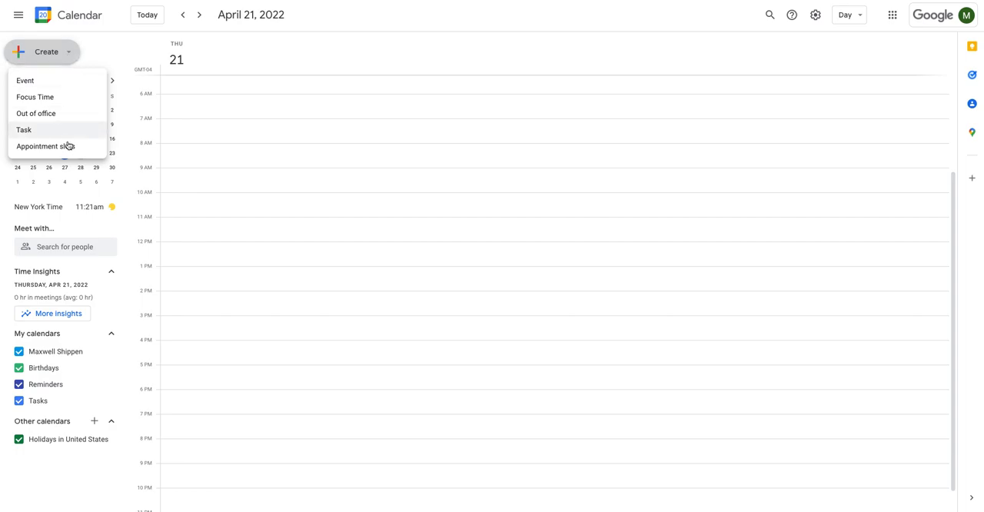
click(293, 191)
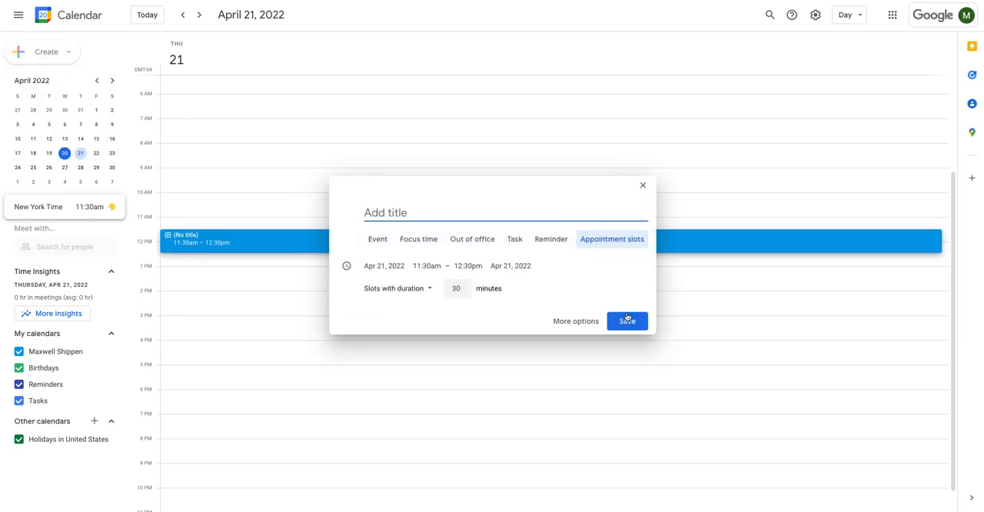
click(627, 322)
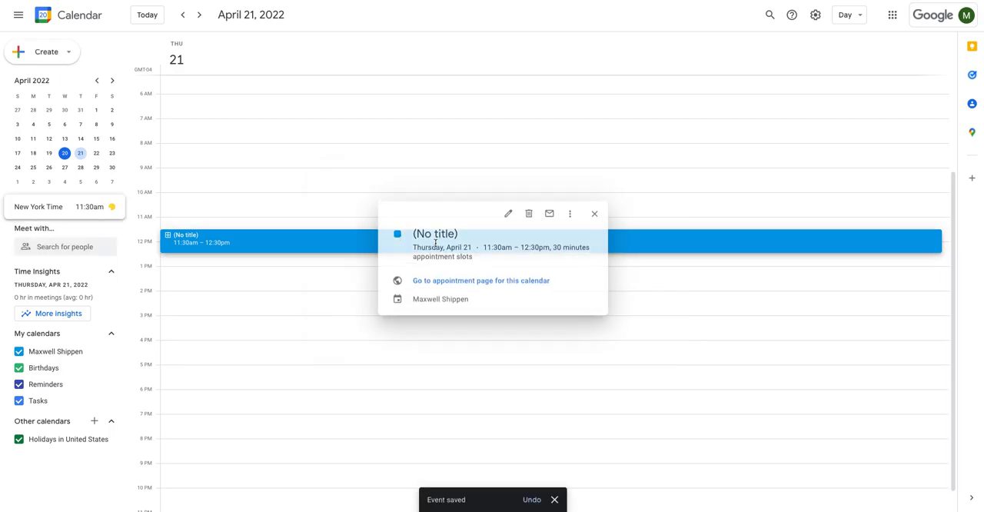
click(480, 279)
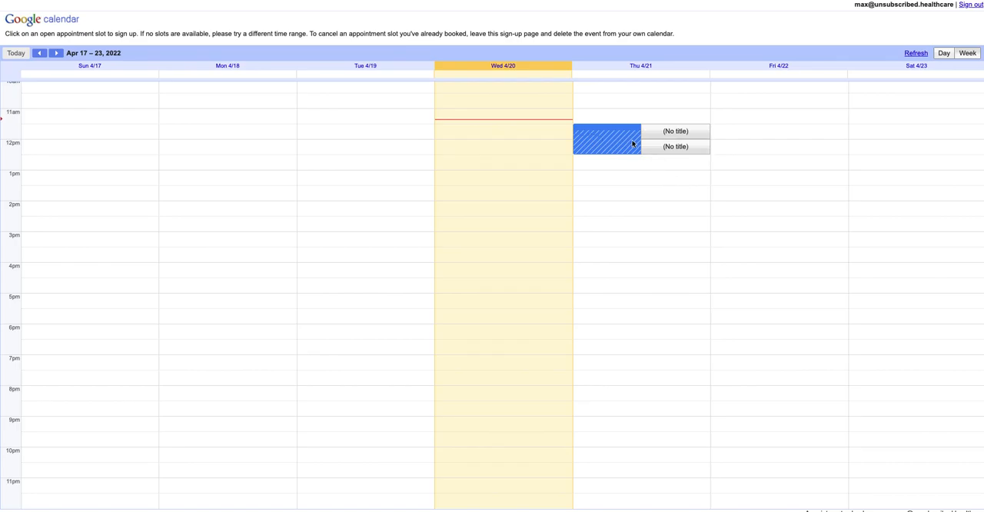
click(606, 138)
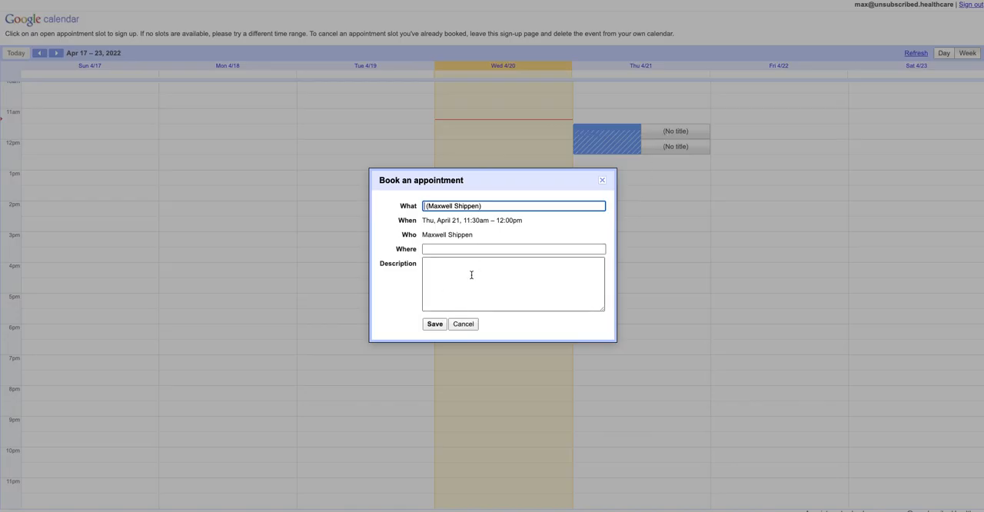
click(463, 323)
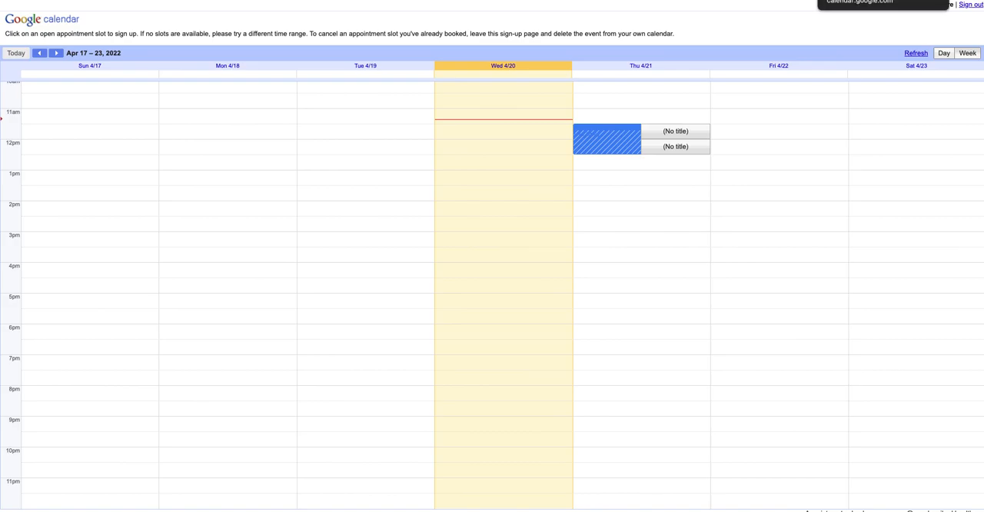
click(605, 130)
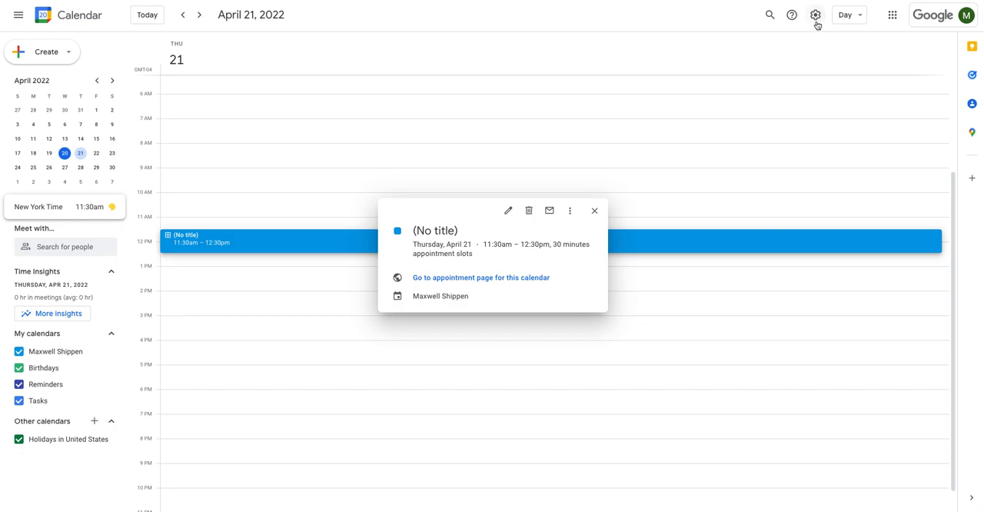
- In Settings, enable 'Create appointment schedules instead of appointment slots'
click(815, 15)
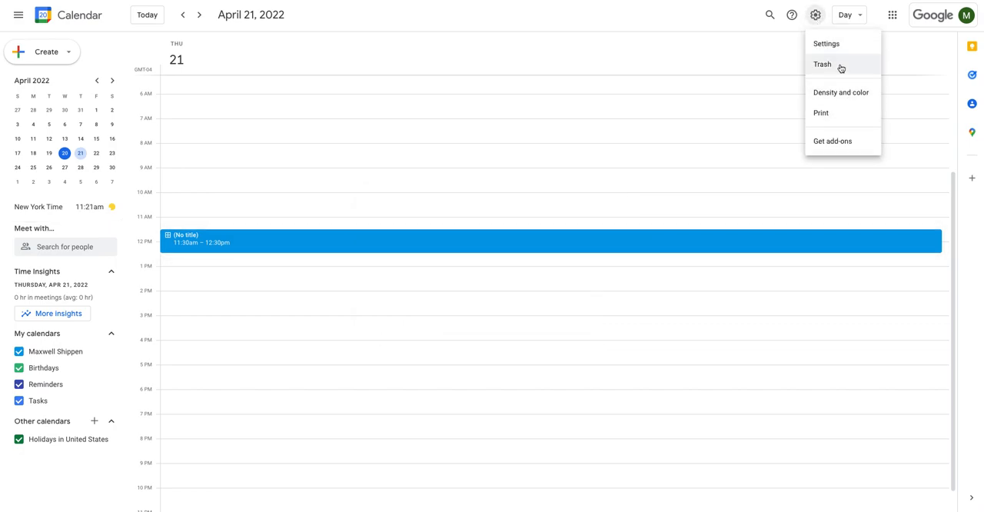
mouse_move(836, 52)
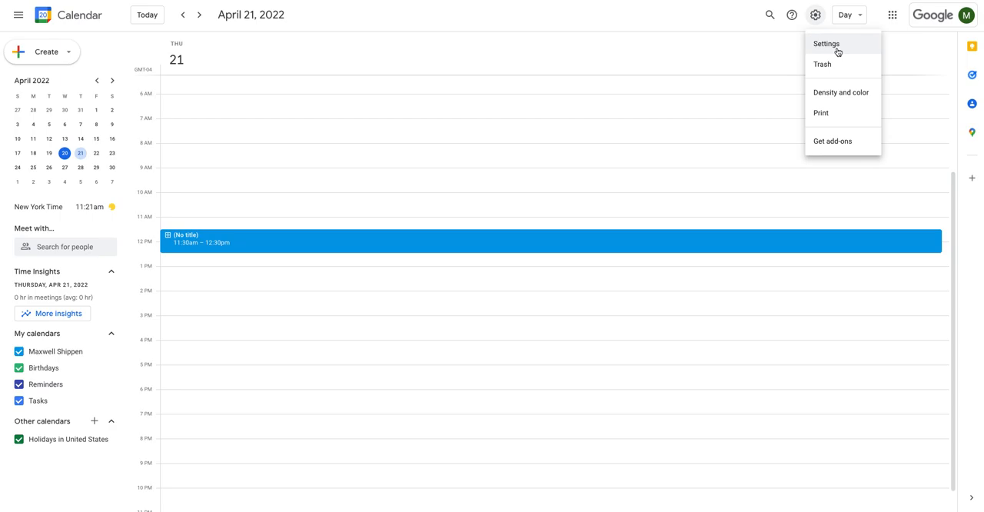
click(827, 43)
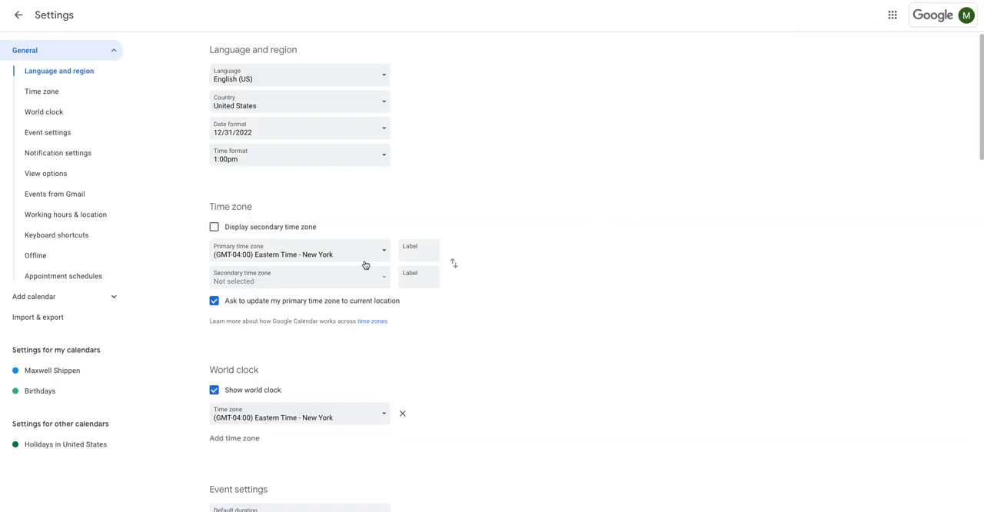
scroll(down, 3)
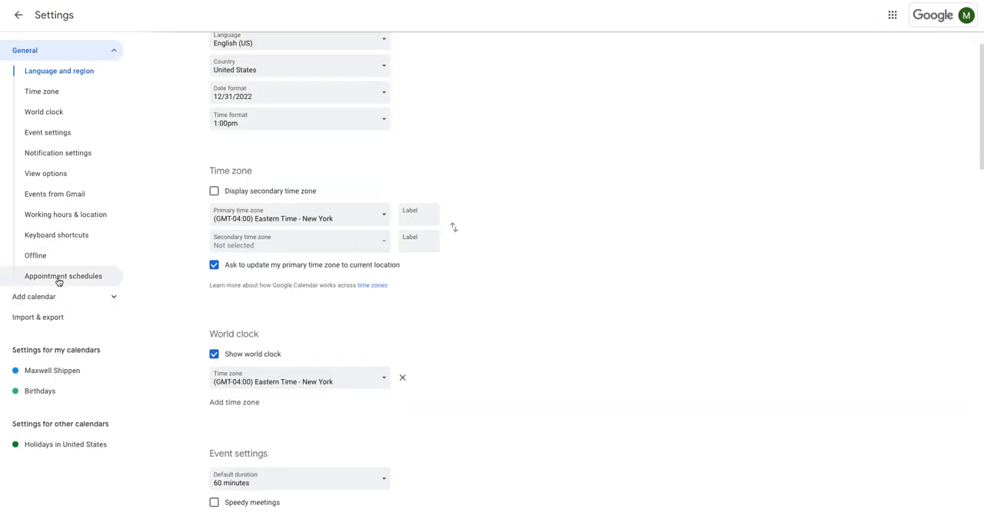
scroll(down, 3)
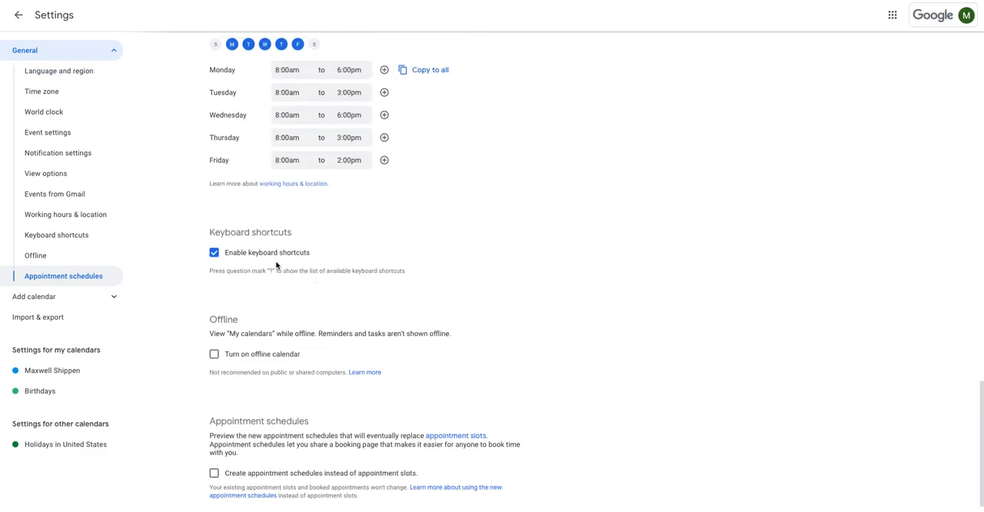
scroll(down, 3)
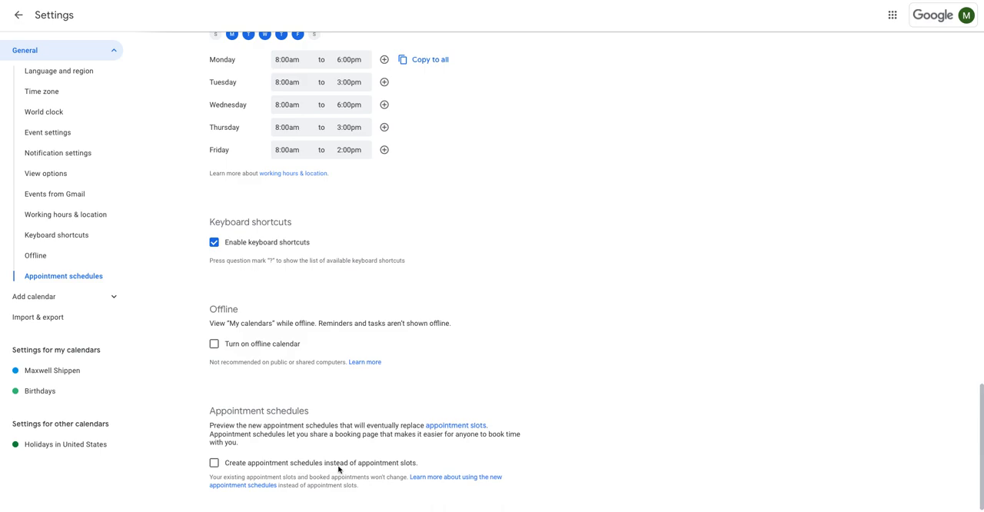
mouse_move(337, 424)
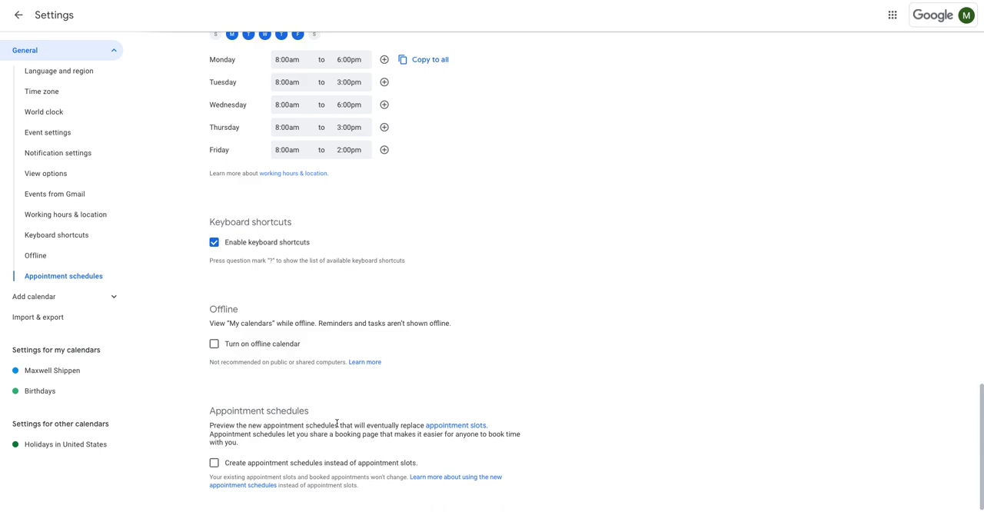
drag(337, 425, 487, 424)
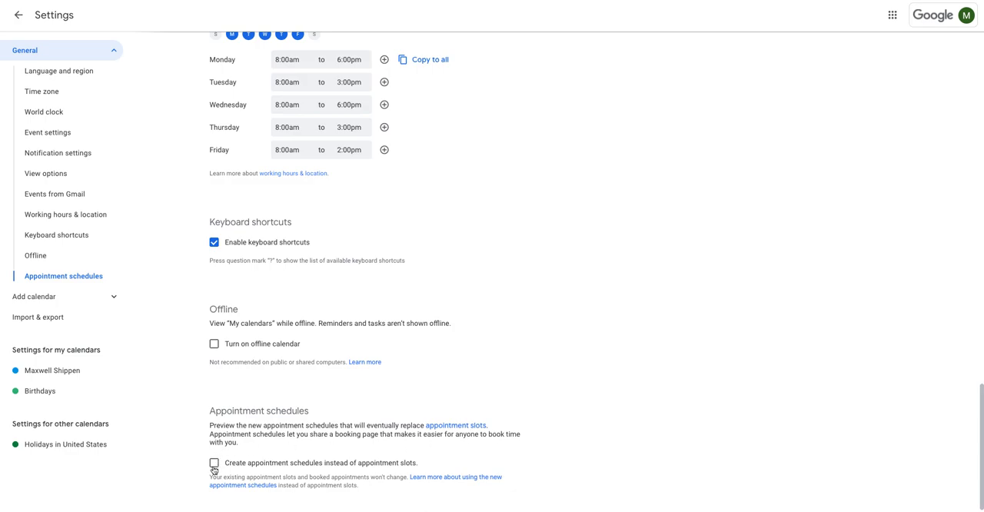
click(213, 462)
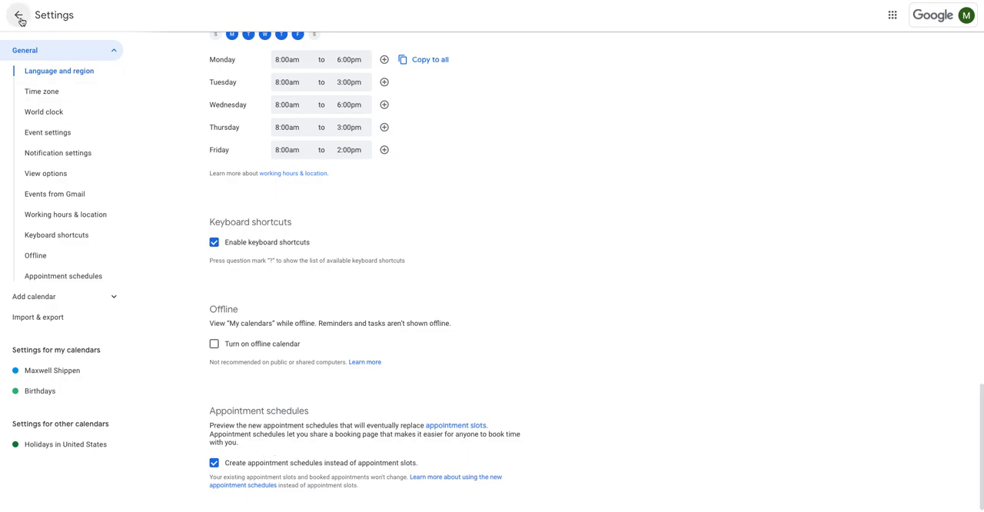
- Return to the calendar and start a new Appointment schedule from Create
click(17, 15)
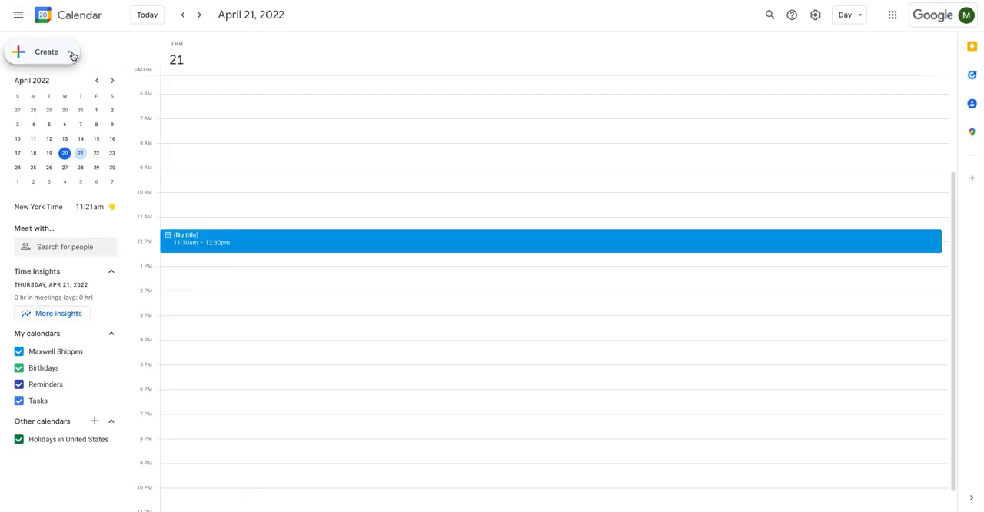
click(68, 52)
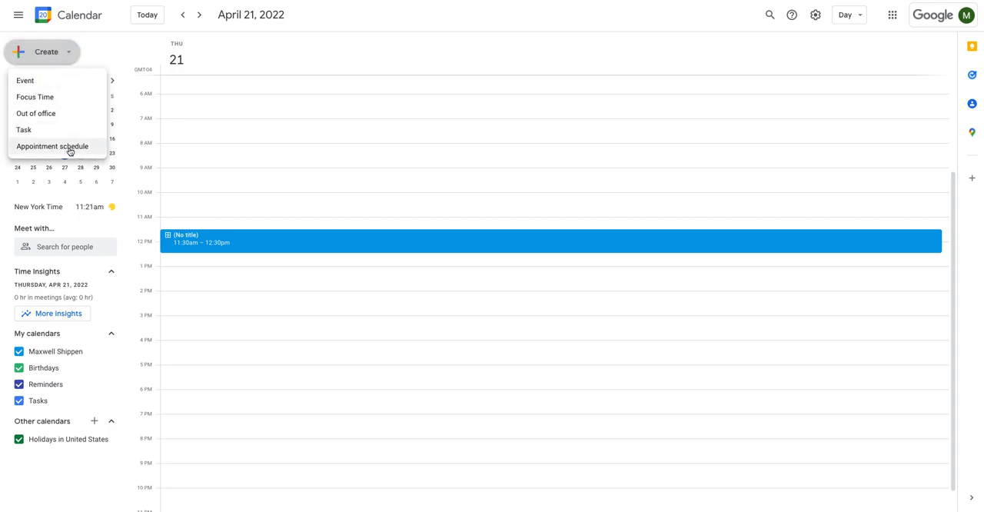
click(53, 146)
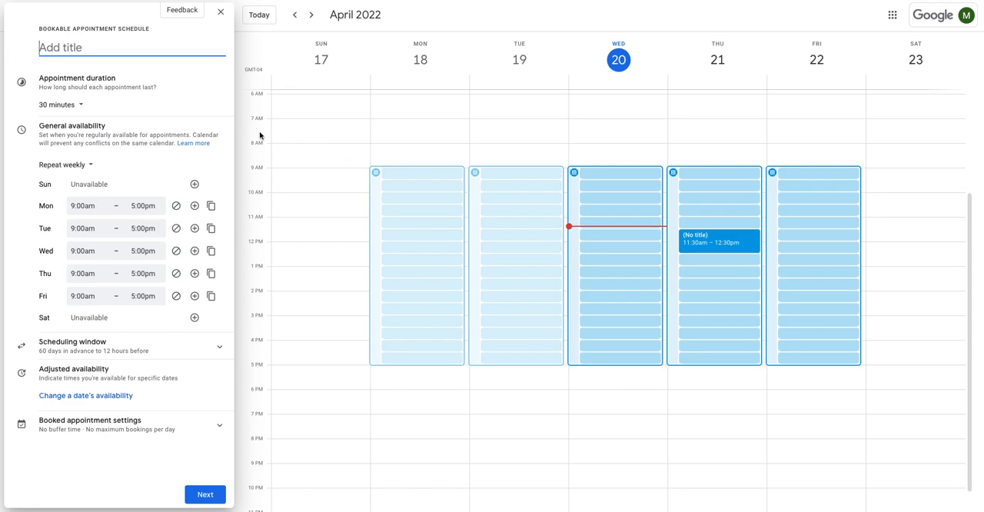
- Title the schedule 'Physical Therapy Schedule - Max'
text(Physical Therapy)
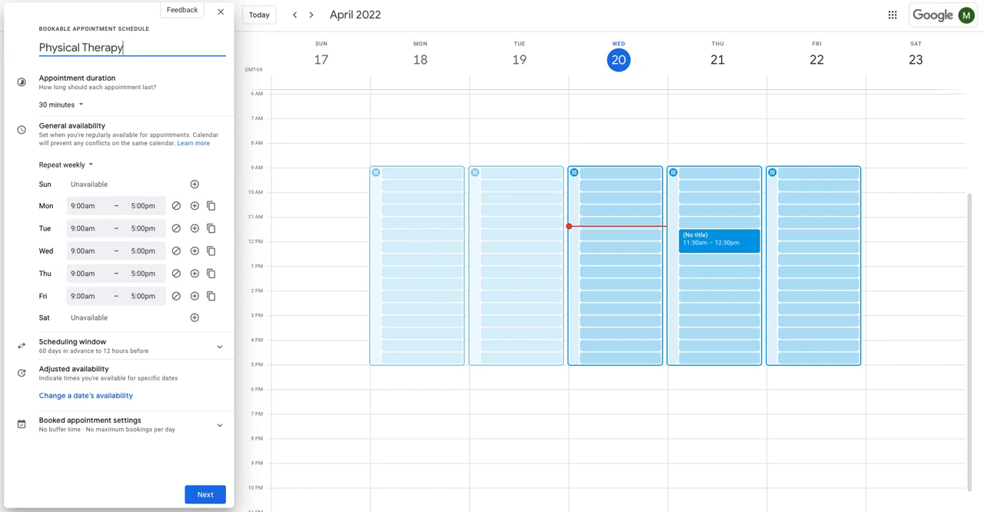
text(Schedule -)
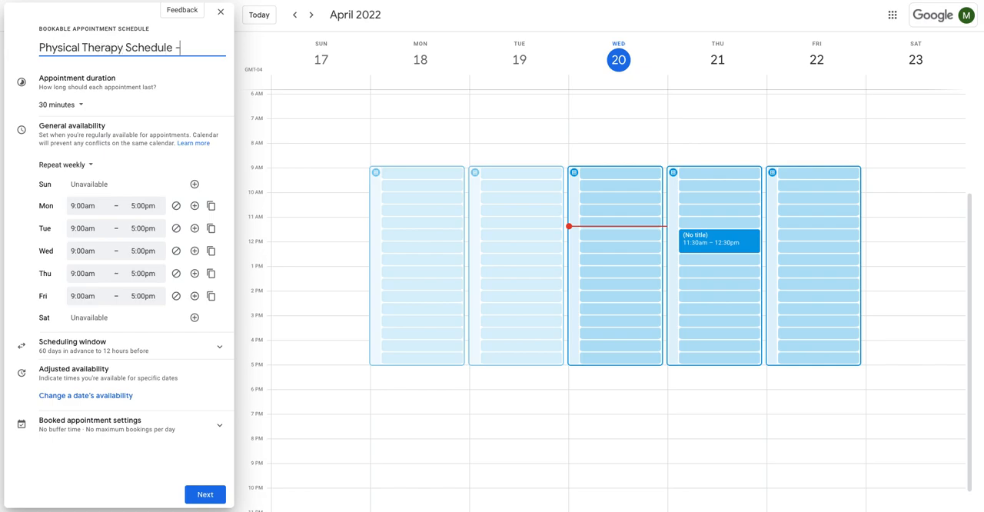
text(M)
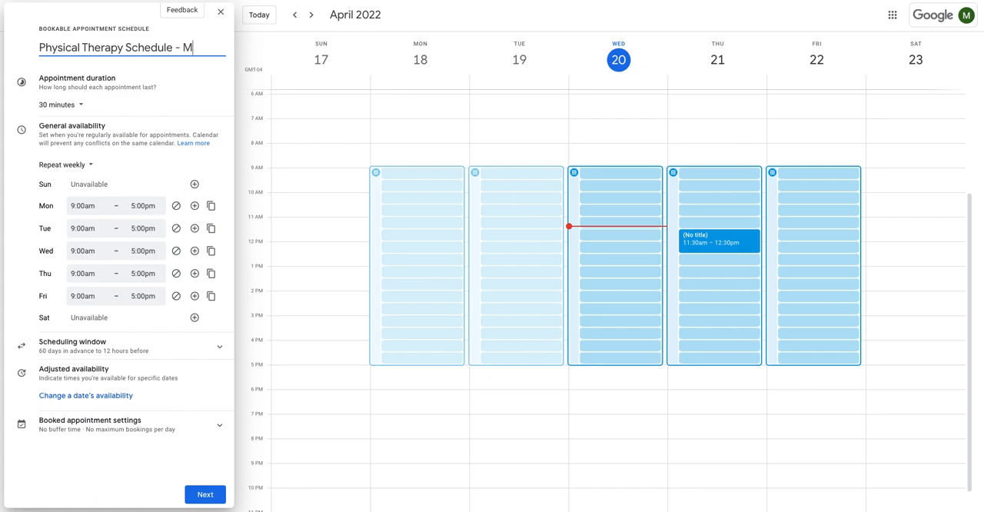
text(ax)
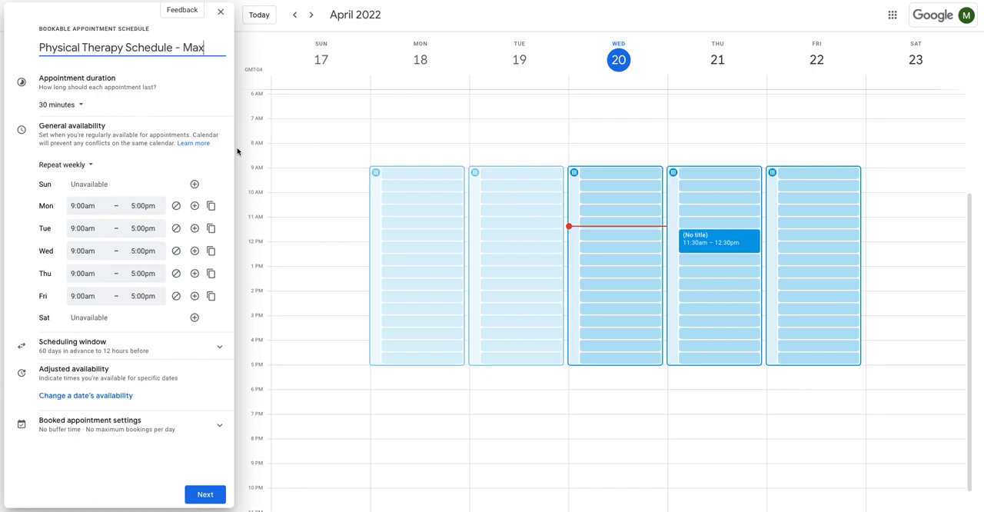
mouse_move(95, 97)
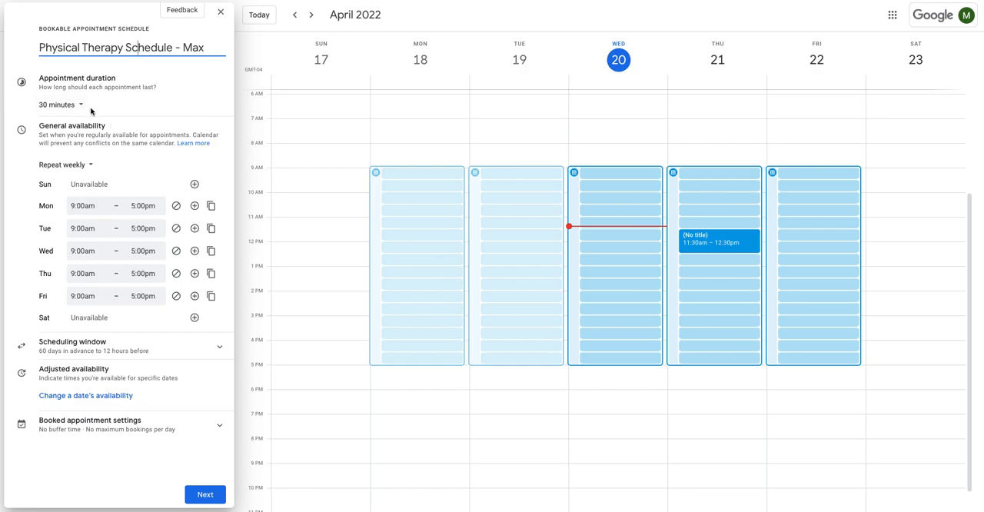
- Set 1-hour appointments and copy Monday's hours to the other available days
click(60, 105)
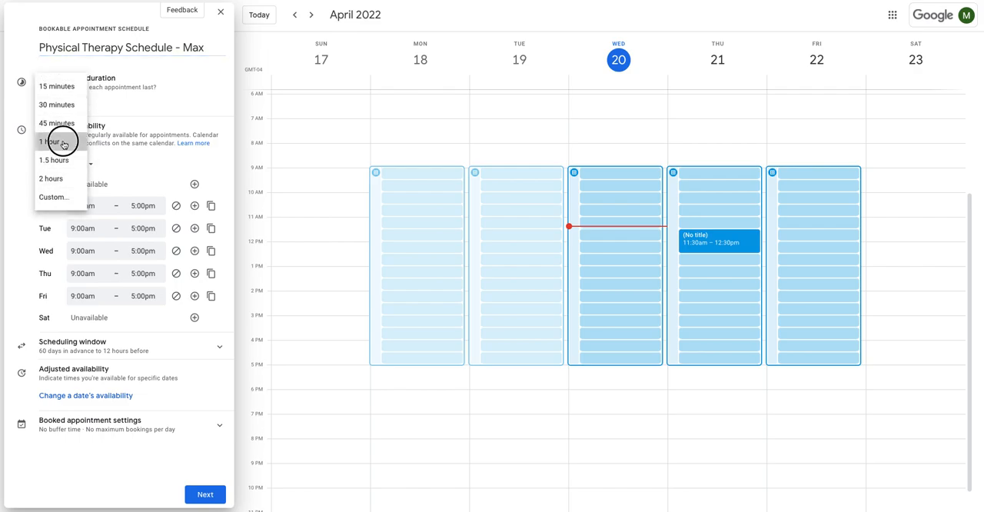
click(49, 142)
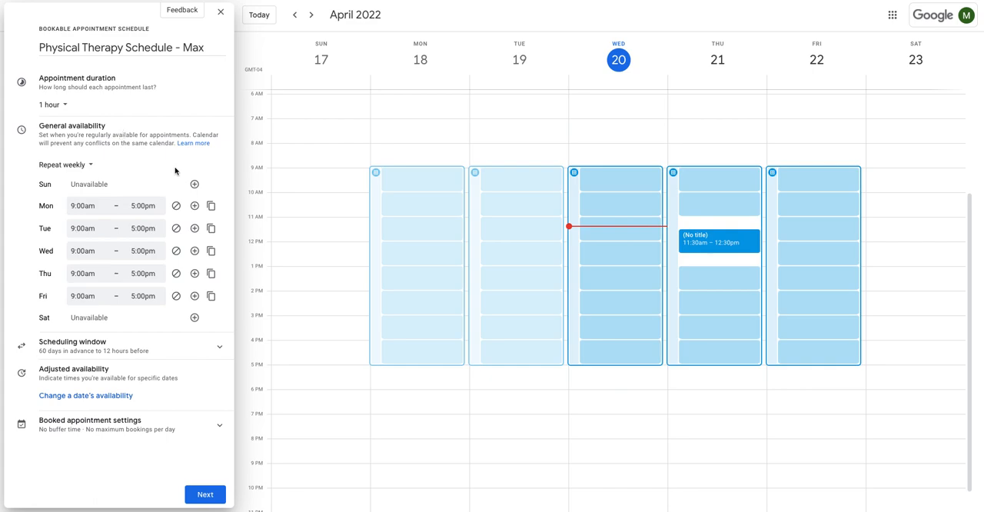
click(143, 206)
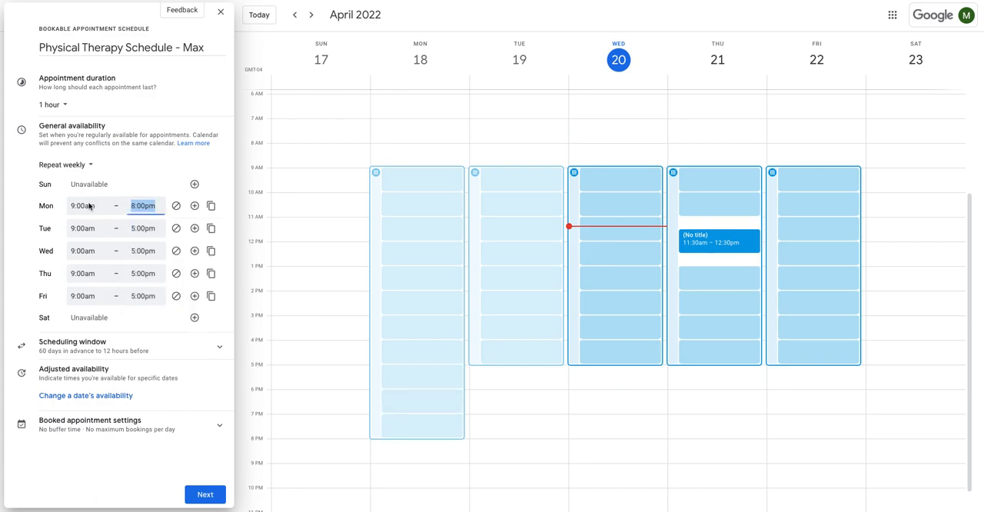
click(83, 206)
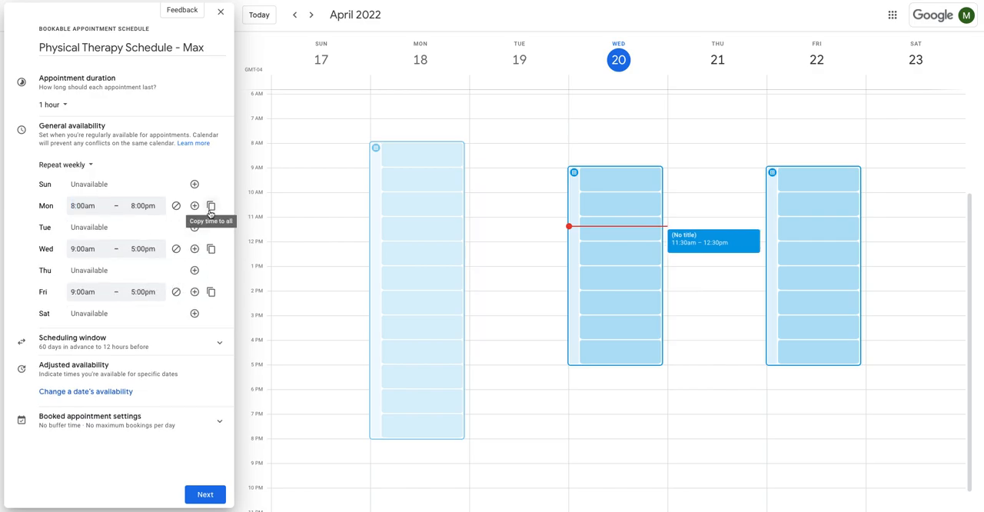
click(211, 206)
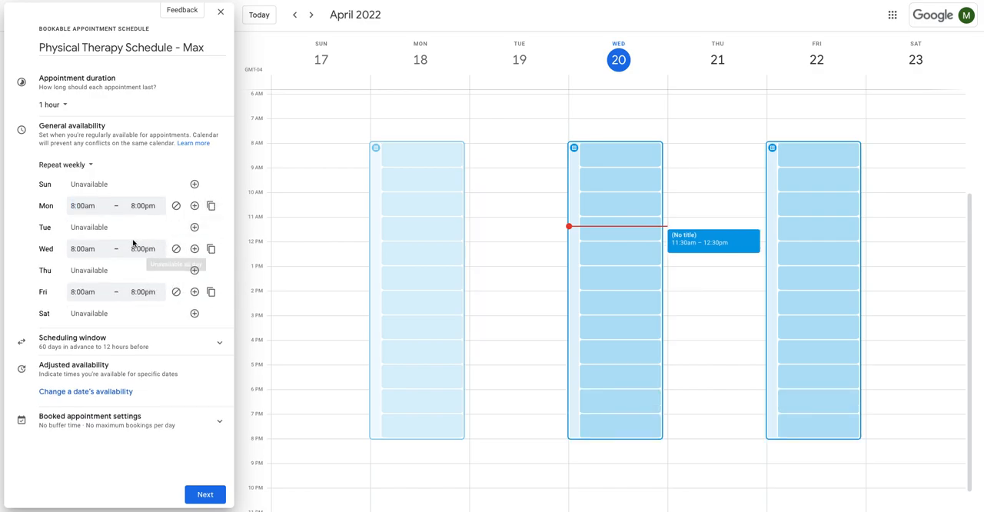
mouse_move(531, 252)
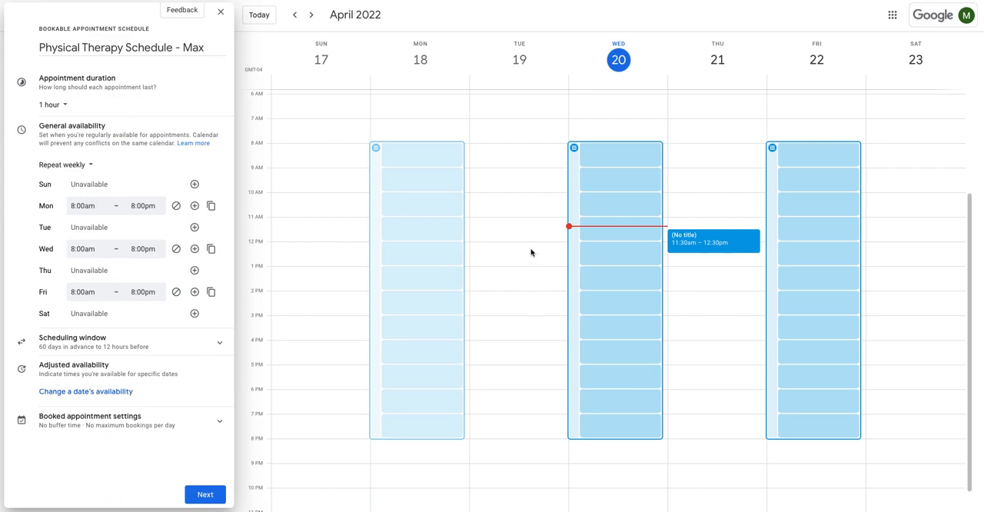
mouse_move(295, 315)
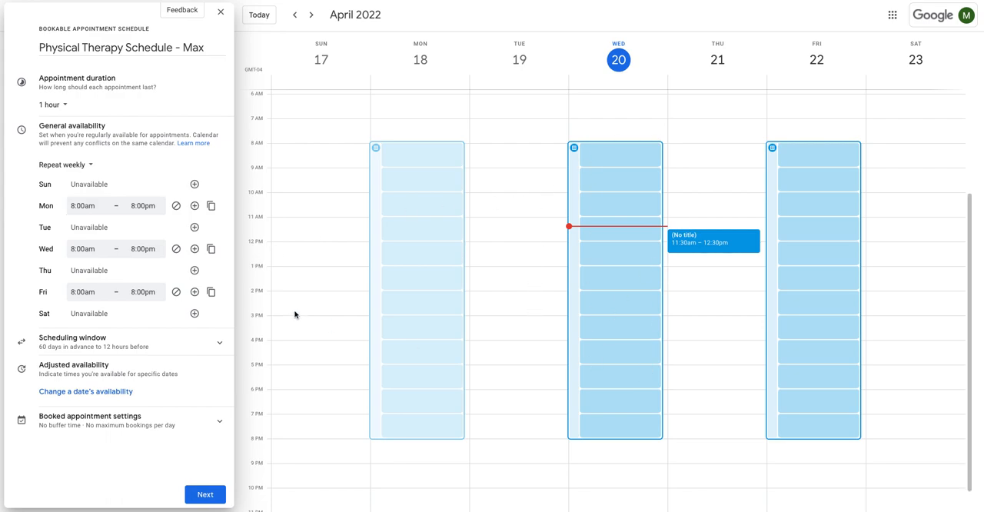
mouse_move(203, 345)
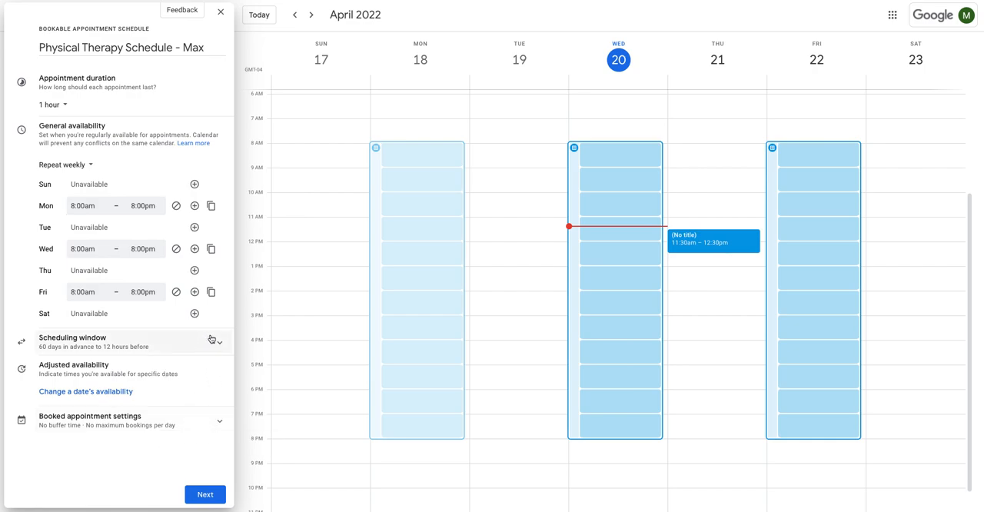
- Set the scheduling window's maximum time in advance to 45 days, keeping 12-hour notice
click(215, 340)
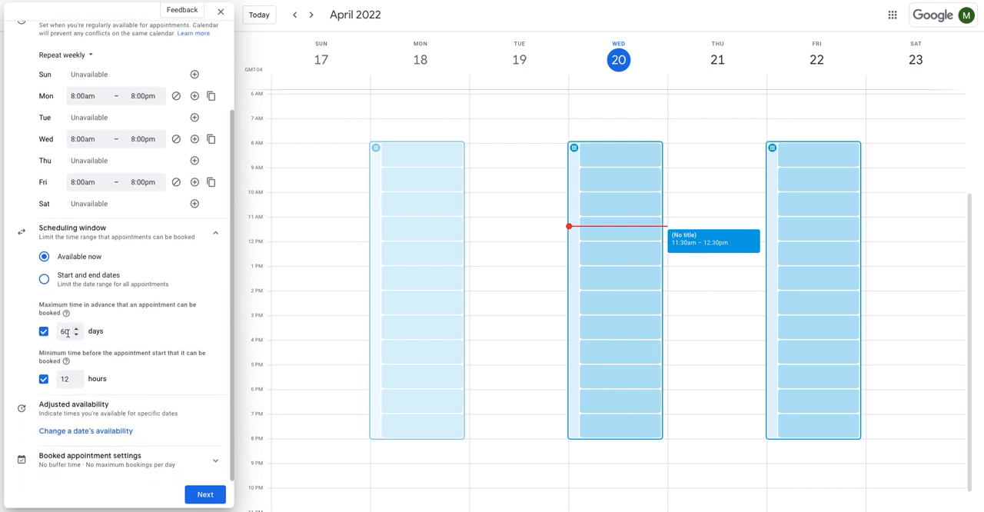
click(77, 328)
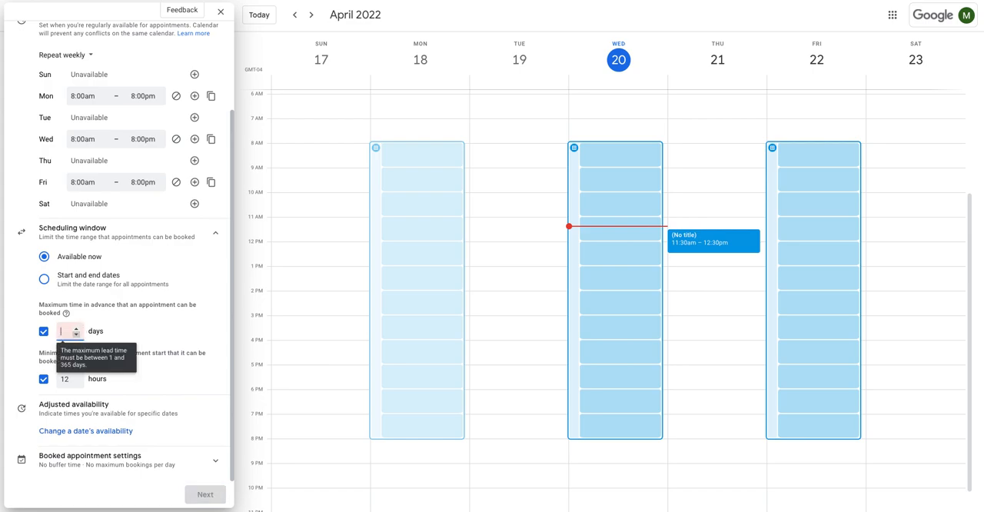
text(3)
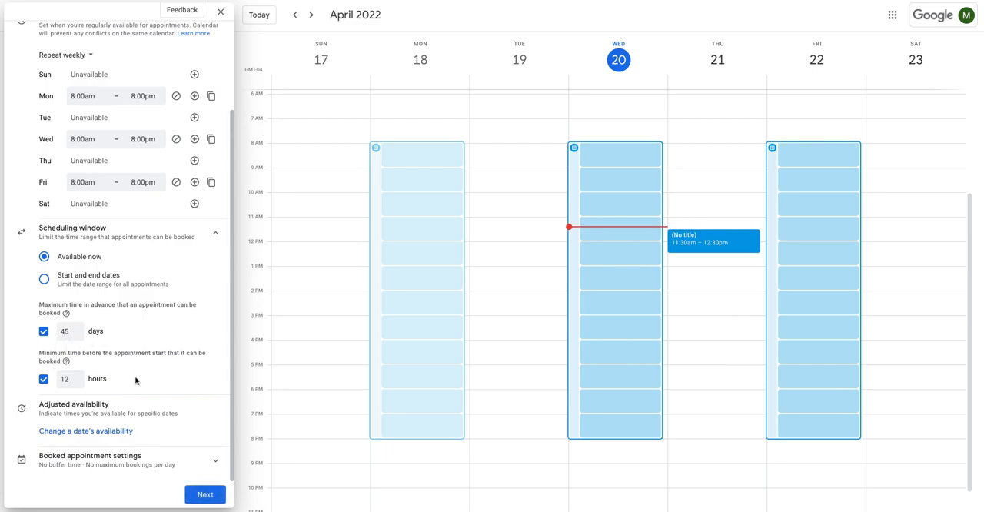
mouse_move(110, 385)
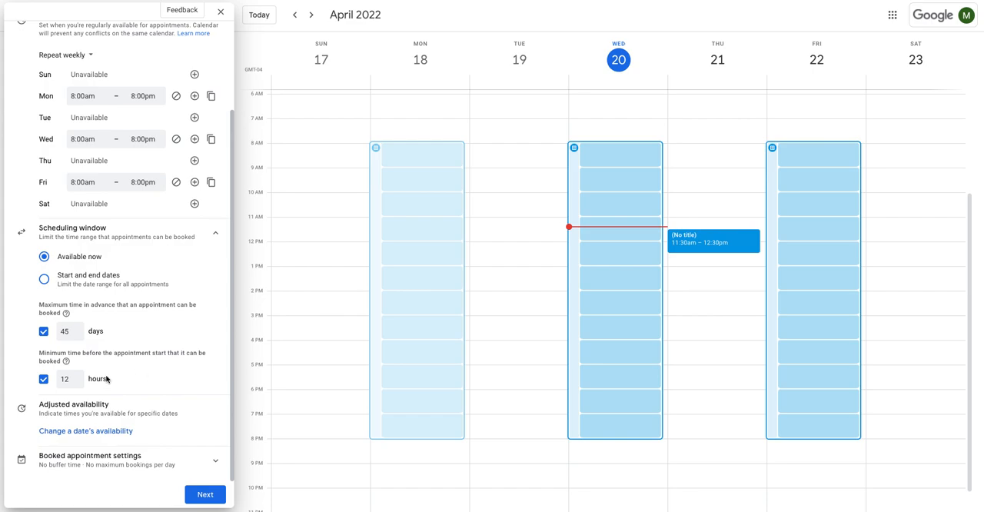
mouse_move(100, 412)
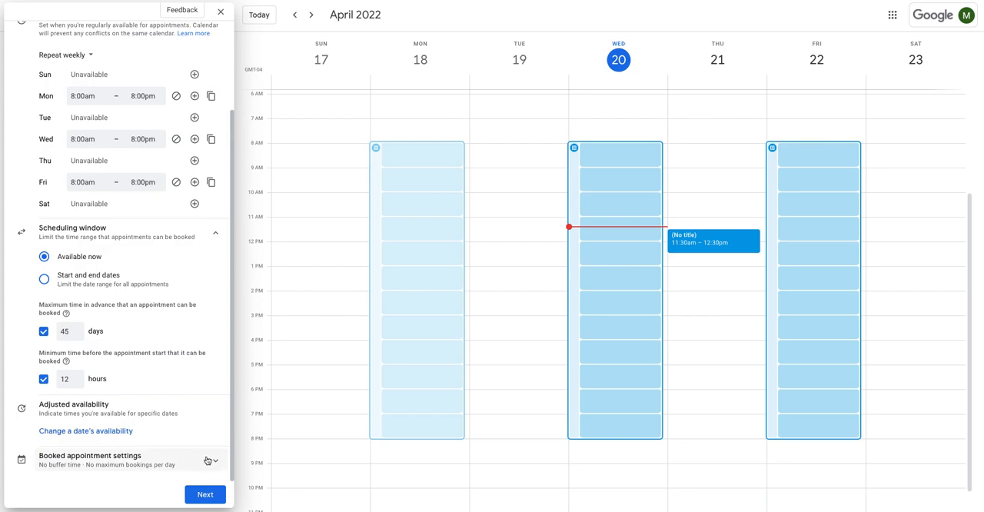
- Enable a 30-minute buffer between appointments and leave maximum bookings per day off
click(208, 461)
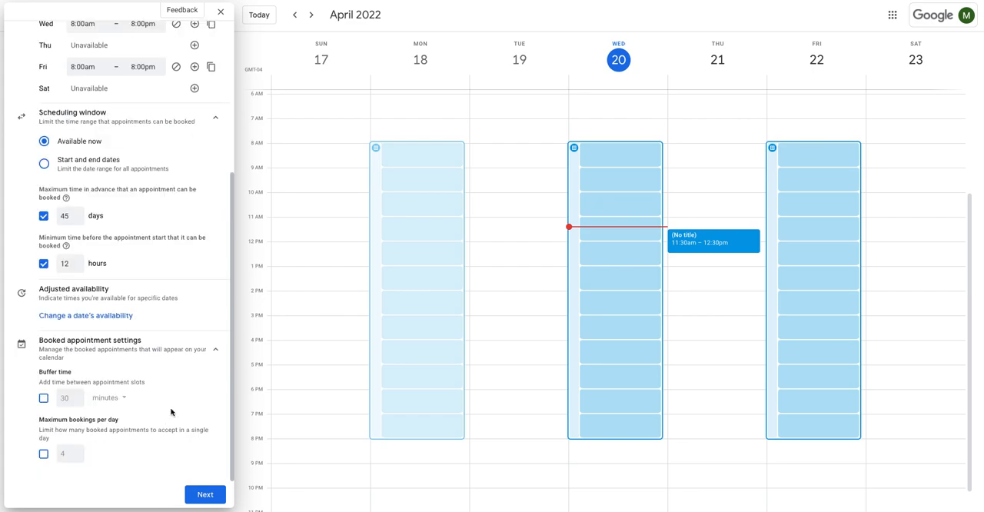
mouse_move(136, 306)
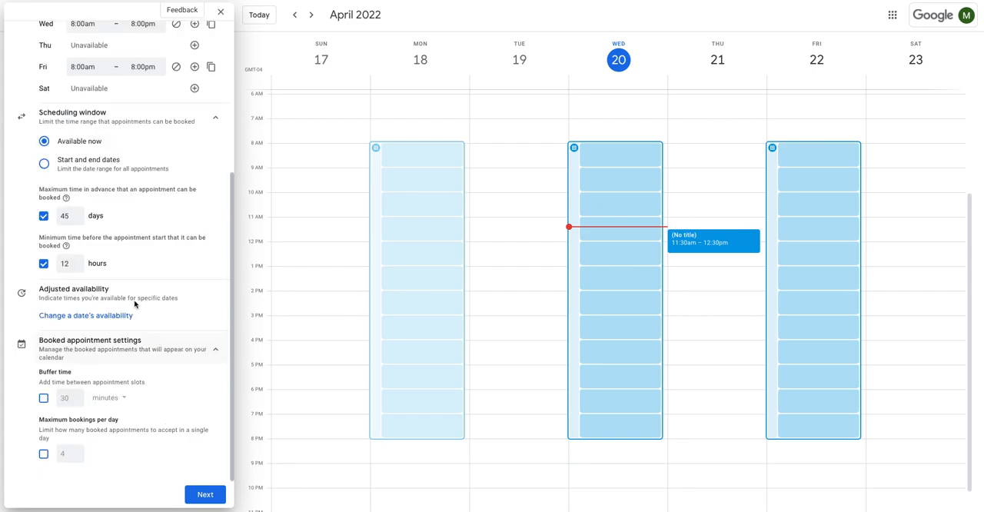
mouse_move(138, 364)
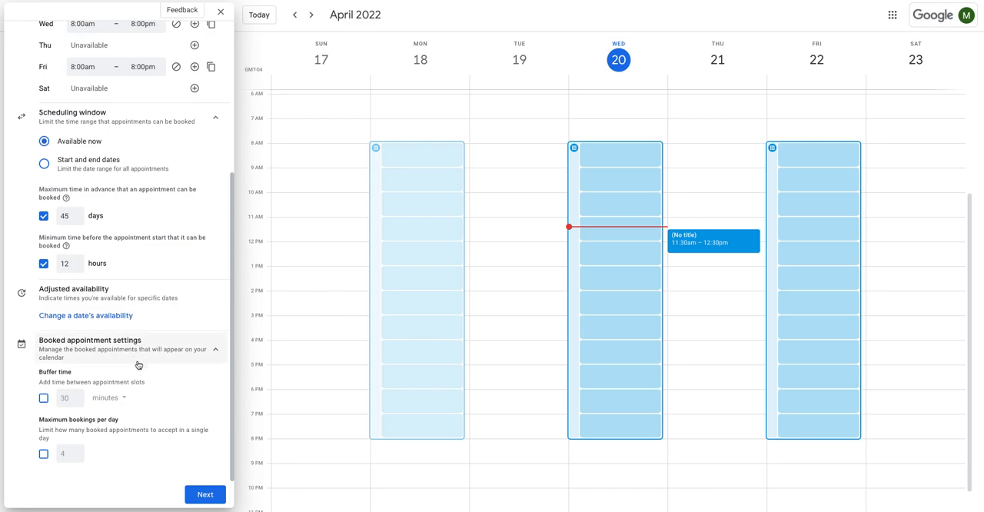
click(43, 396)
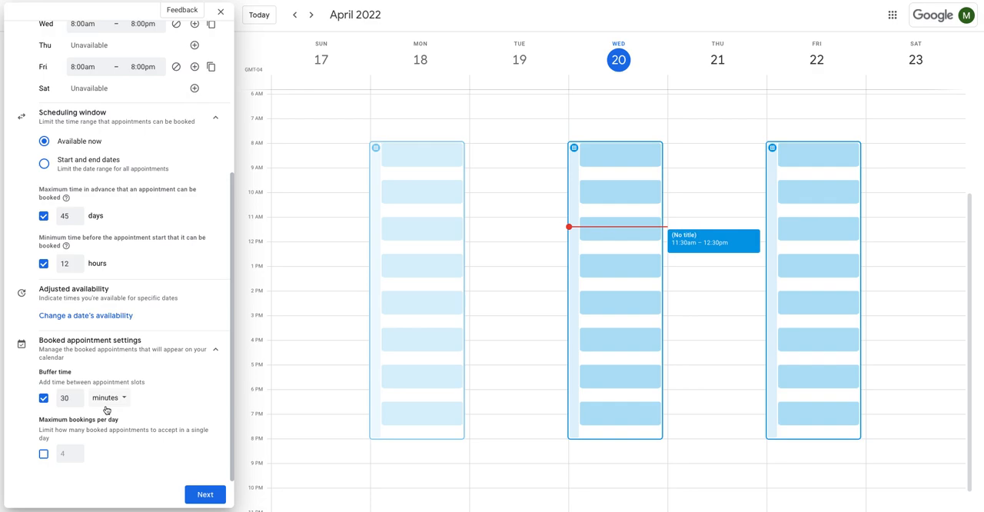
mouse_move(131, 403)
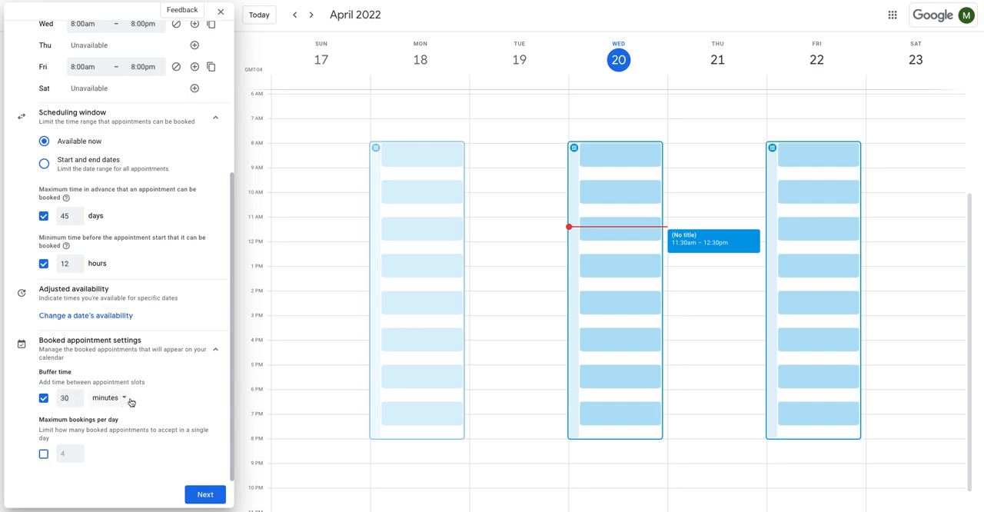
mouse_move(168, 387)
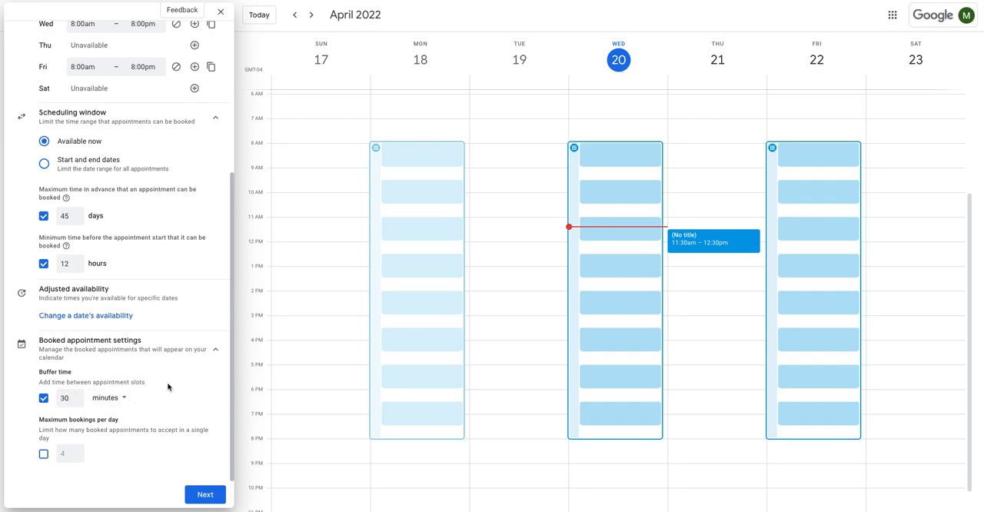
mouse_move(160, 385)
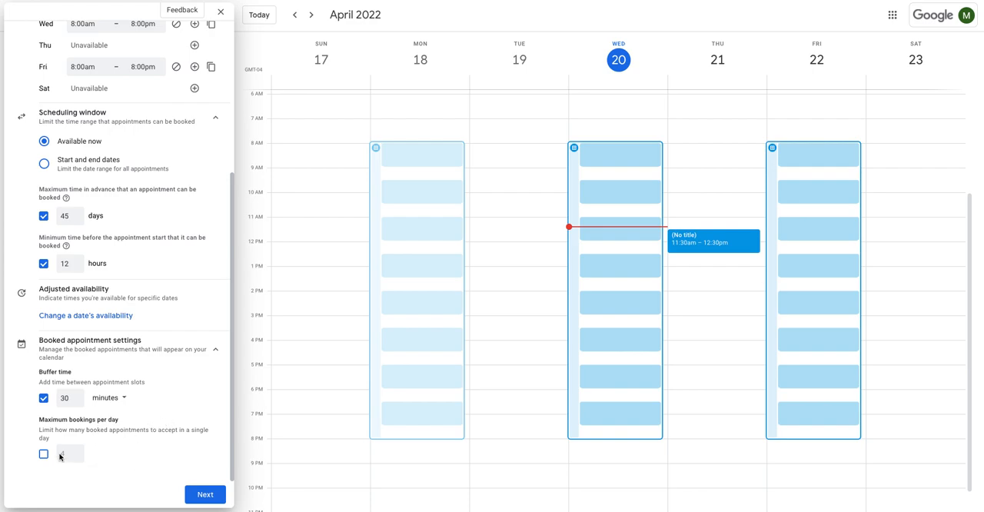
click(44, 454)
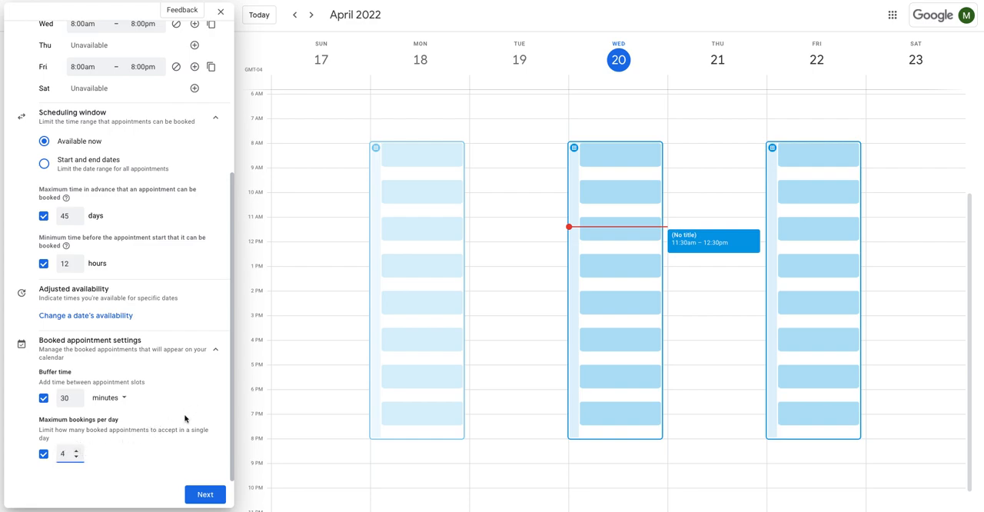
mouse_move(615, 329)
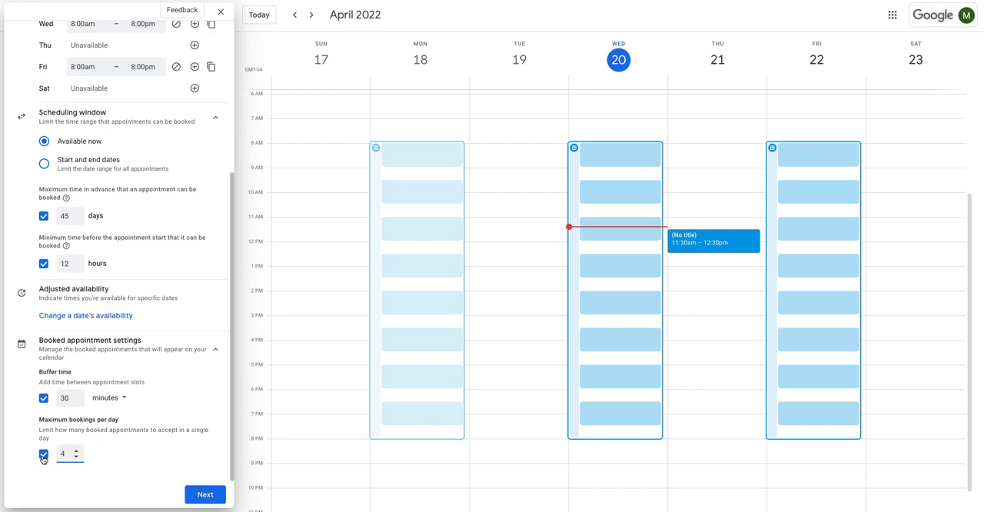
click(43, 454)
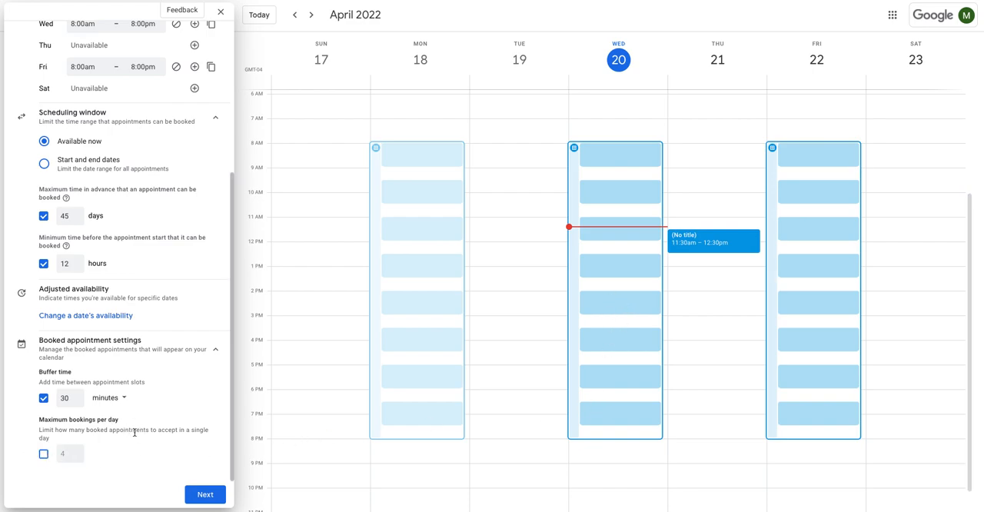
scroll(down, 3)
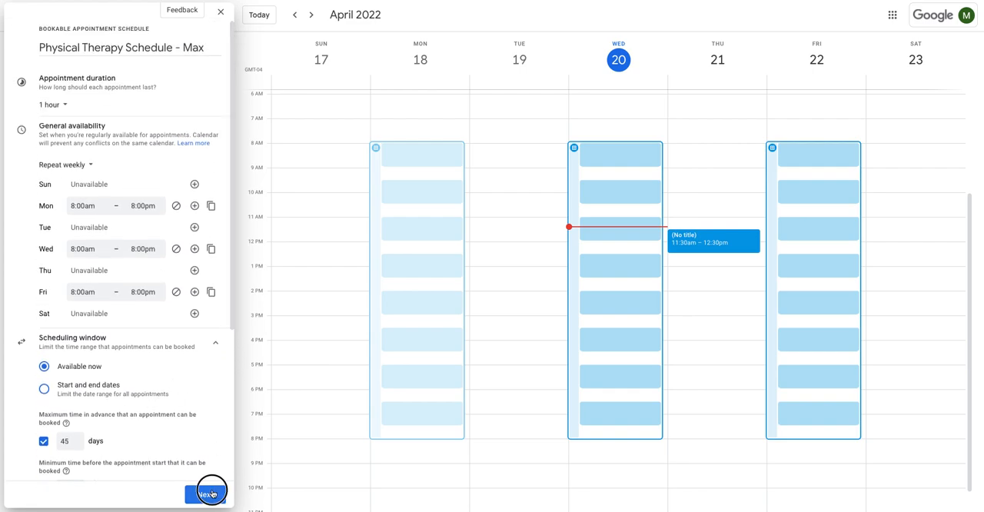
- Continue to booking page details and set the meeting location to None
click(209, 489)
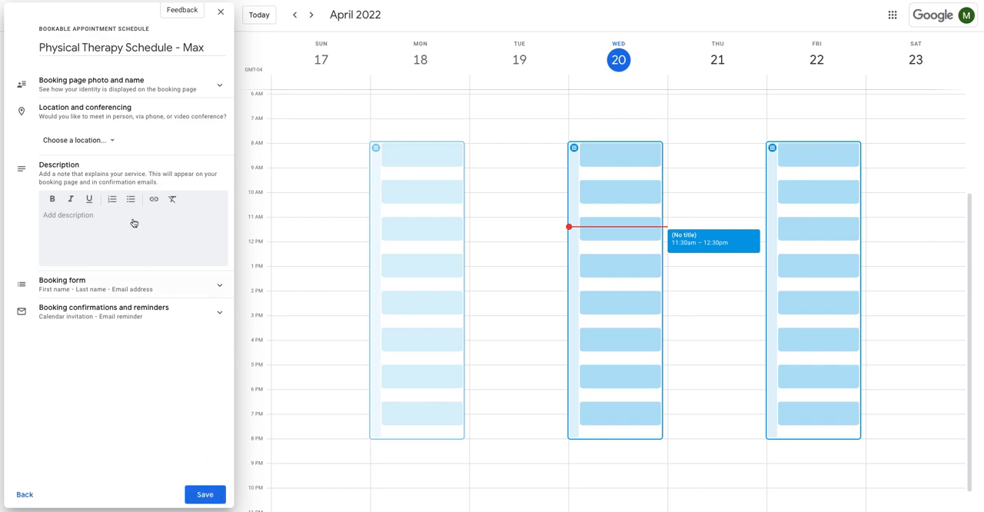
click(75, 140)
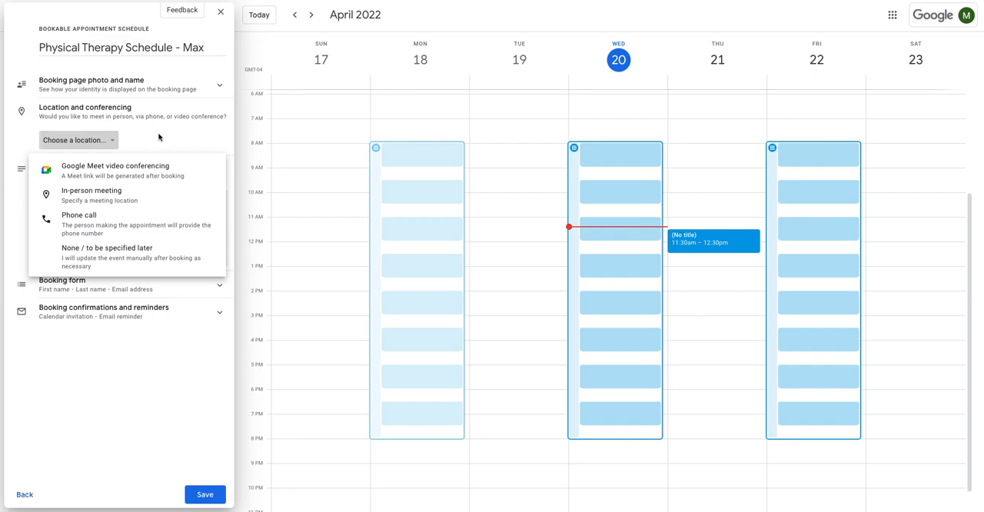
mouse_move(133, 191)
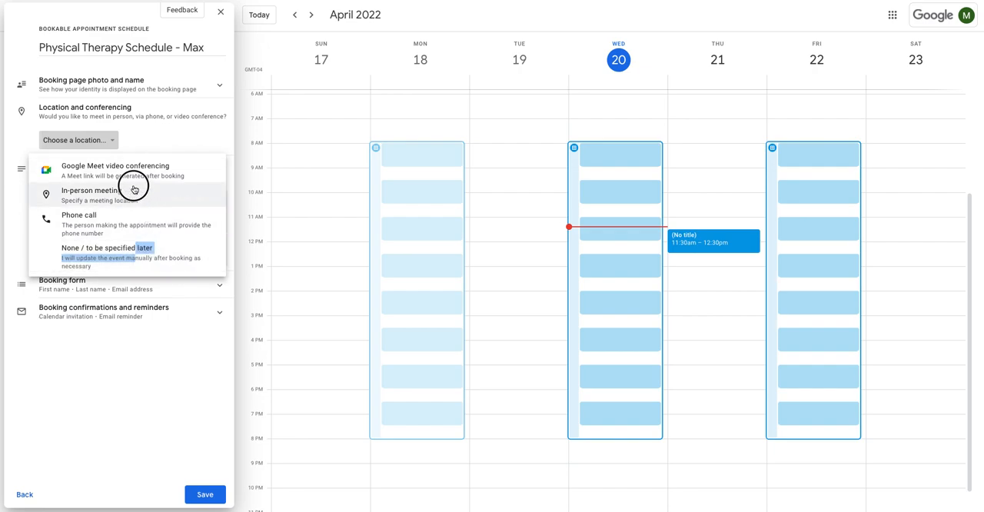
mouse_move(120, 256)
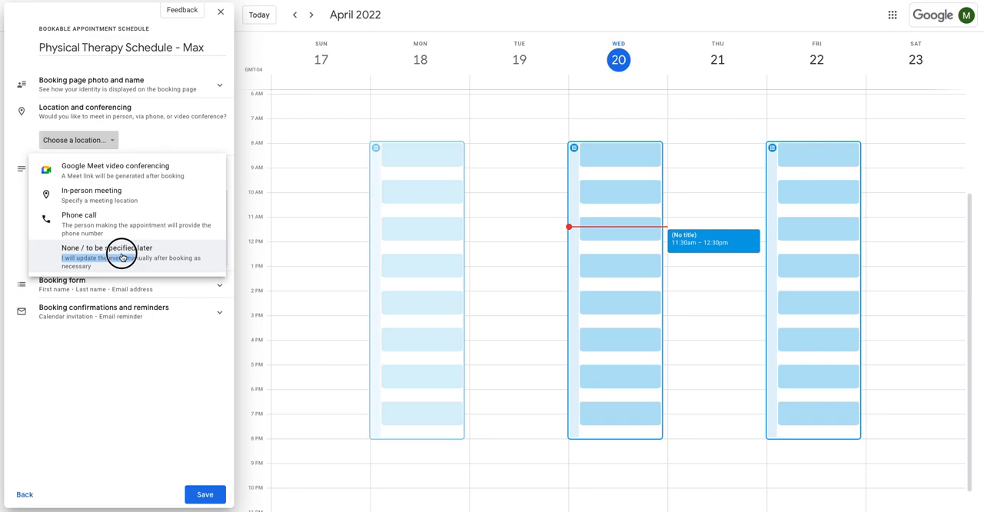
click(108, 255)
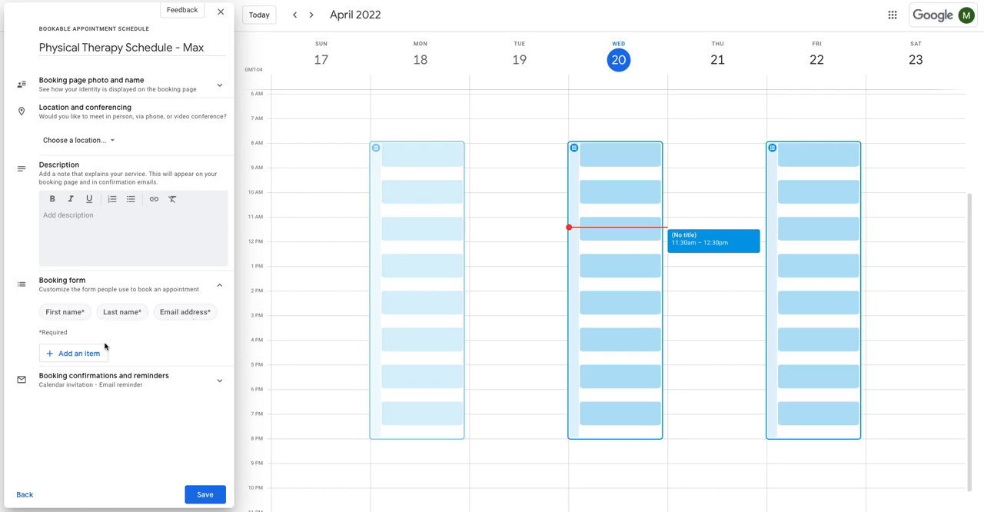
- Add a required Phone number field to the booking form
click(73, 352)
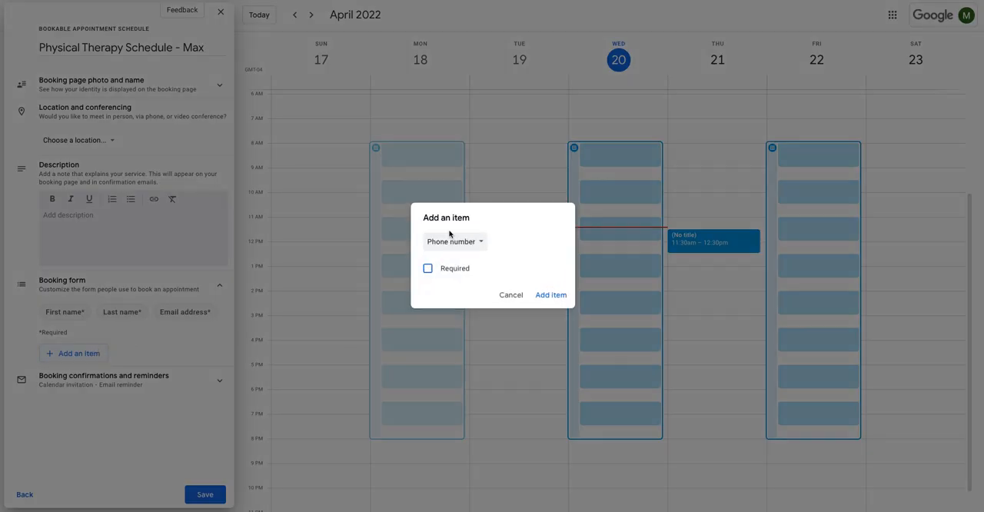
click(428, 268)
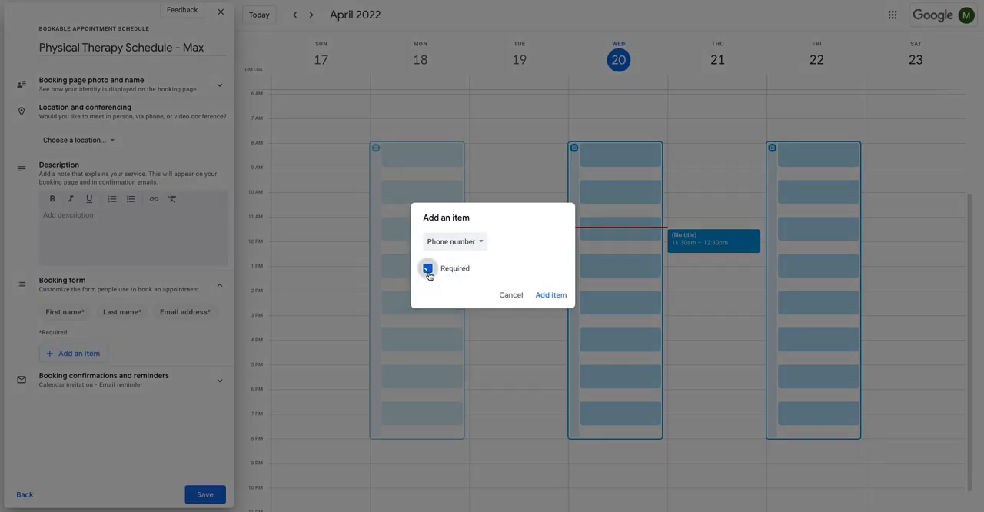
click(550, 296)
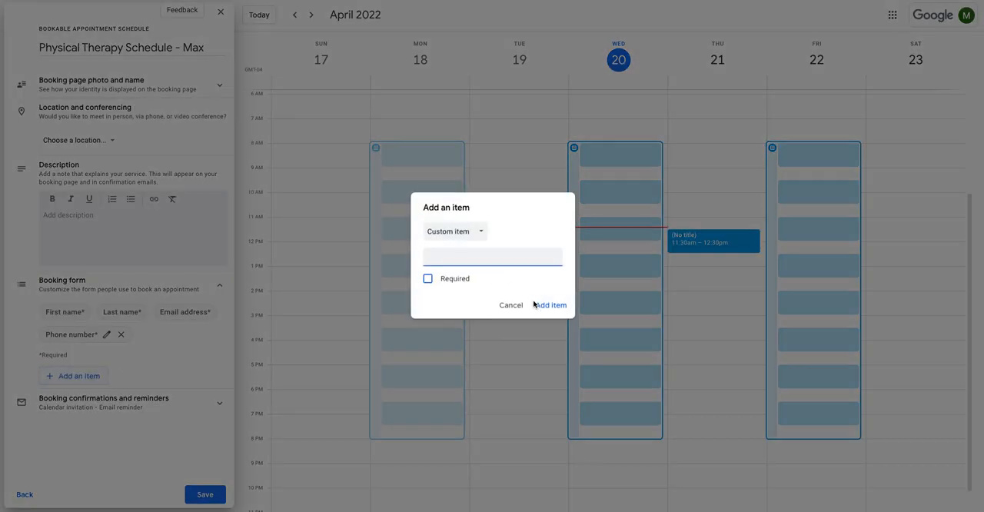
- Add a required custom 'Address' field to the booking form
text(Address)
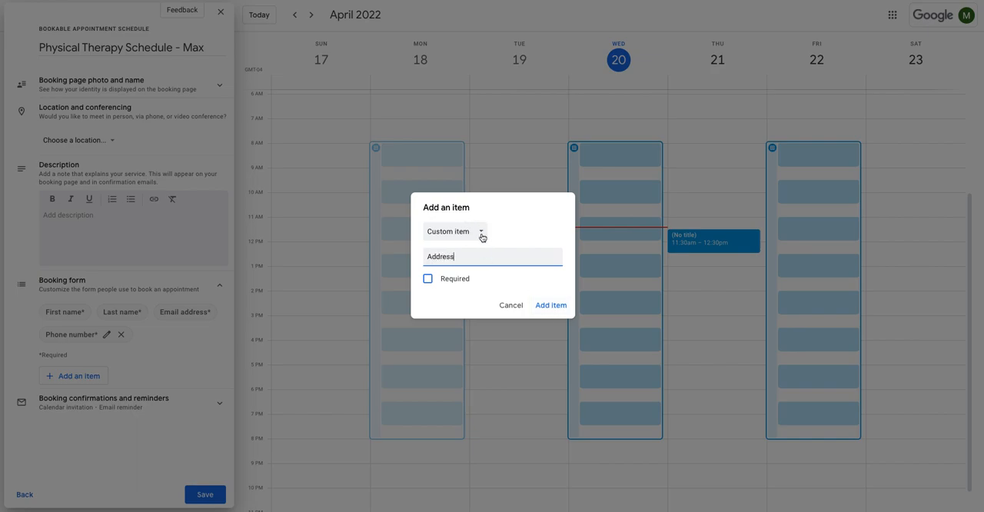
click(455, 231)
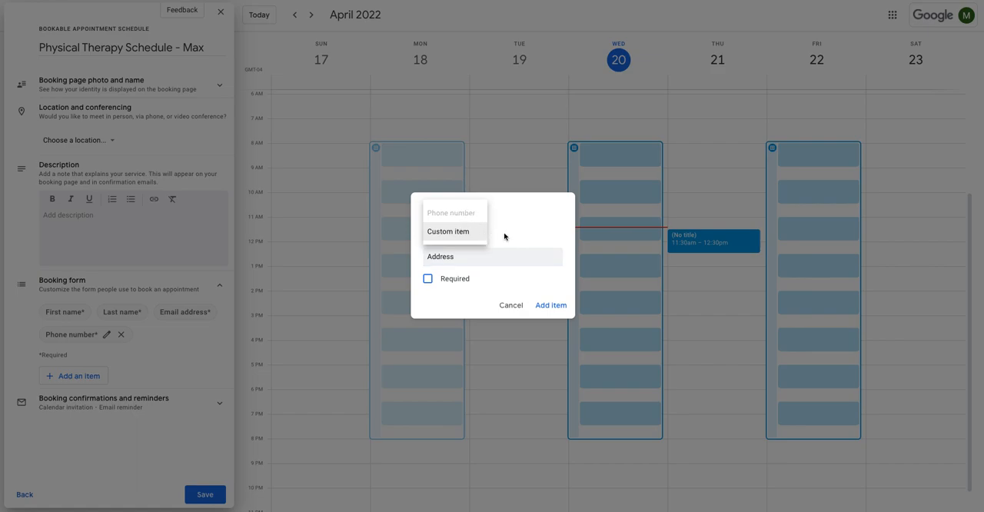
click(428, 278)
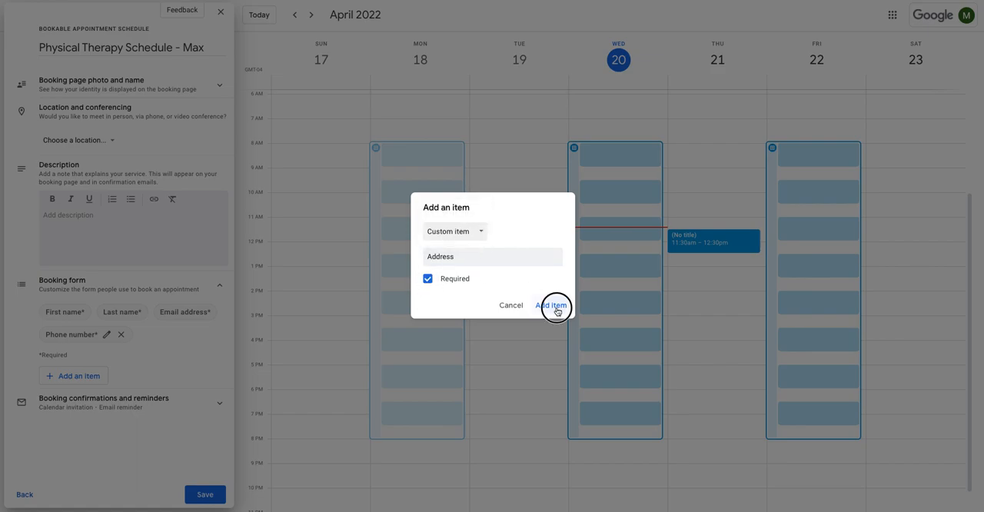
click(554, 306)
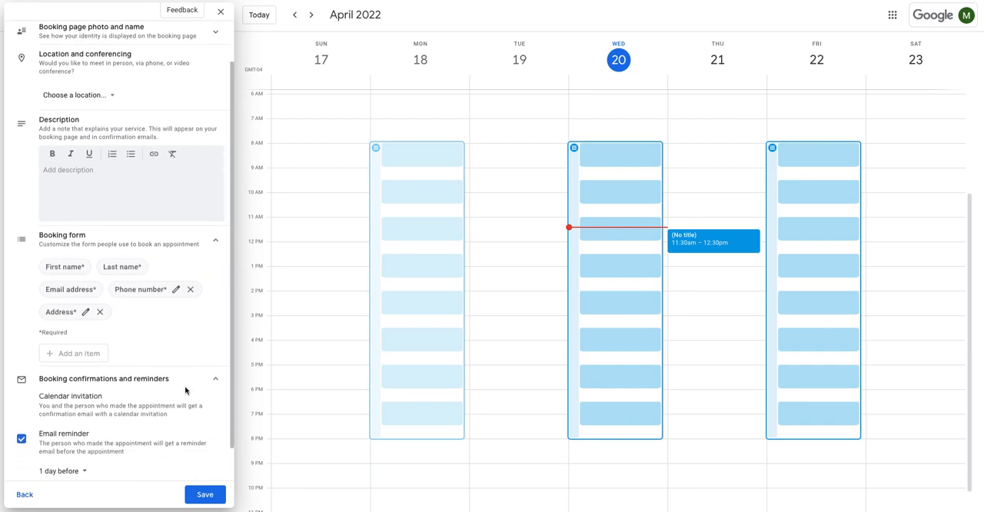
- Add a second email reminder sent 10 minutes before, alongside the 1-day reminder
scroll(down, 3)
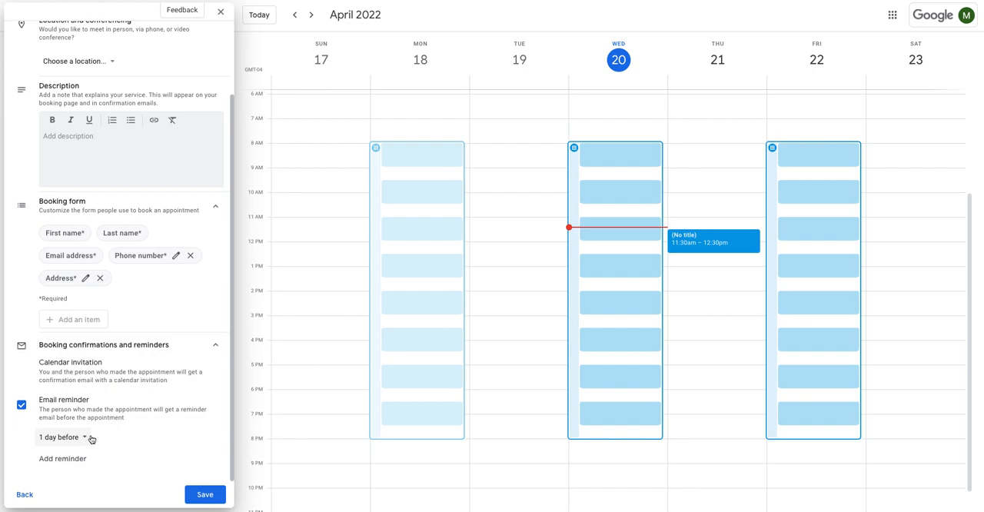
click(61, 458)
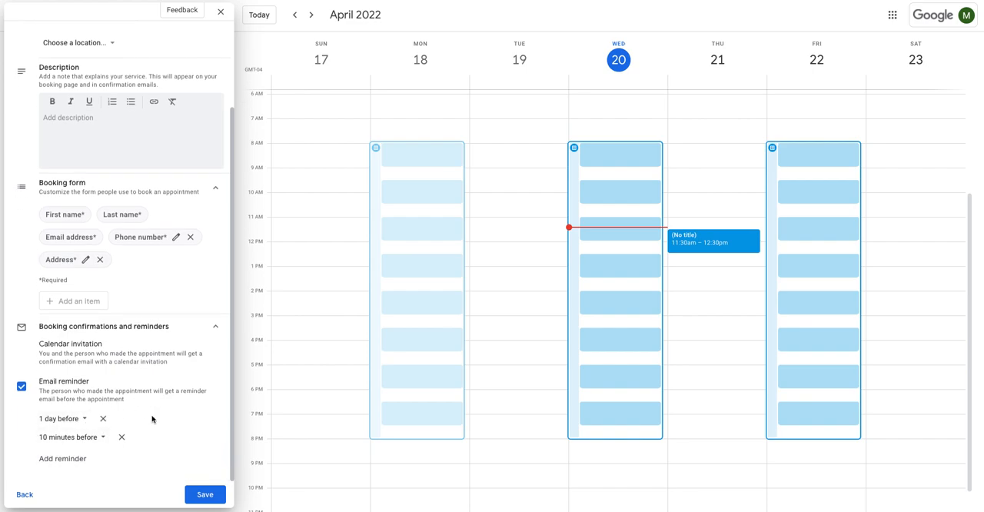
mouse_move(96, 445)
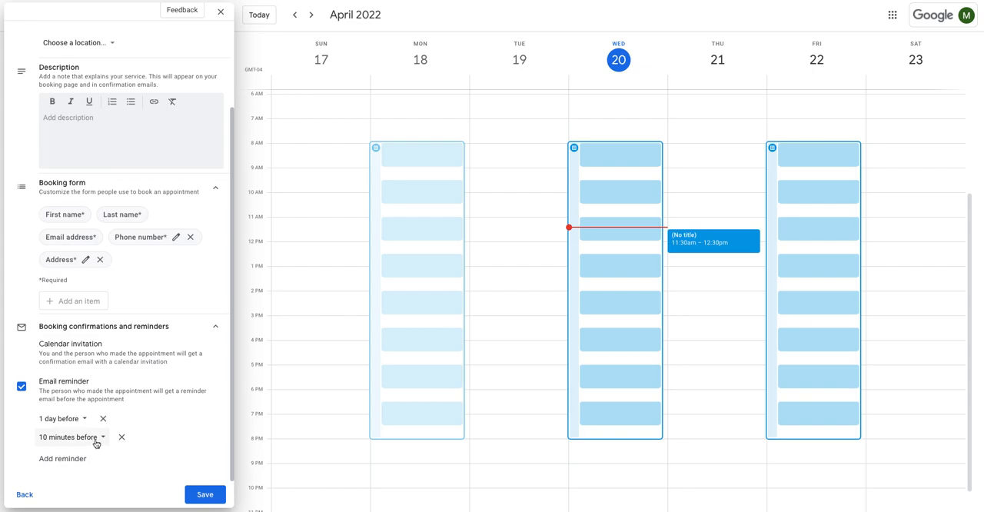
click(65, 436)
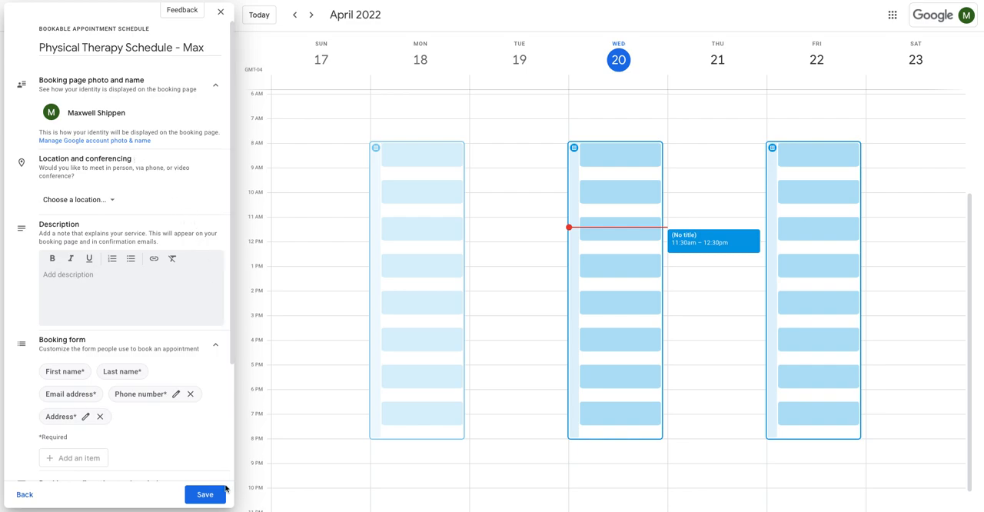
- Save the schedule and open its public booking page
click(203, 495)
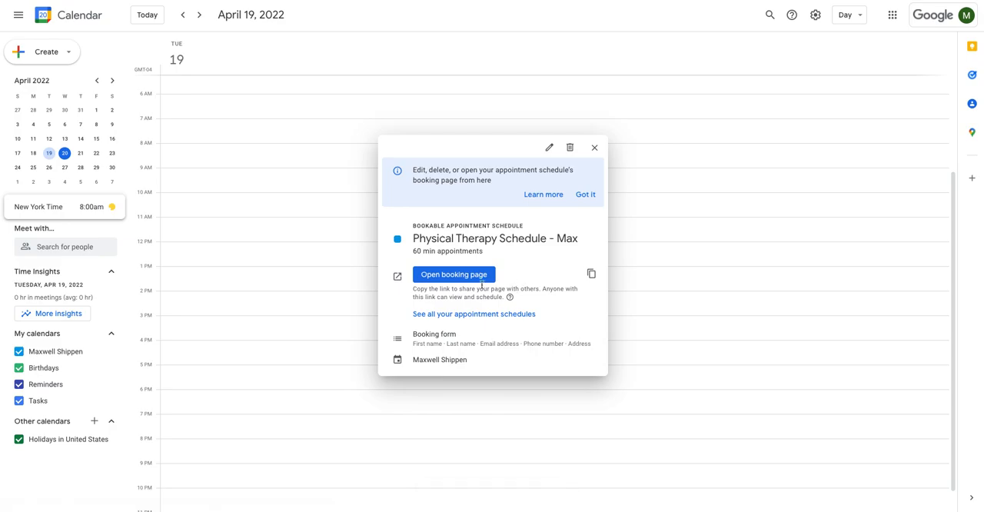
click(453, 274)
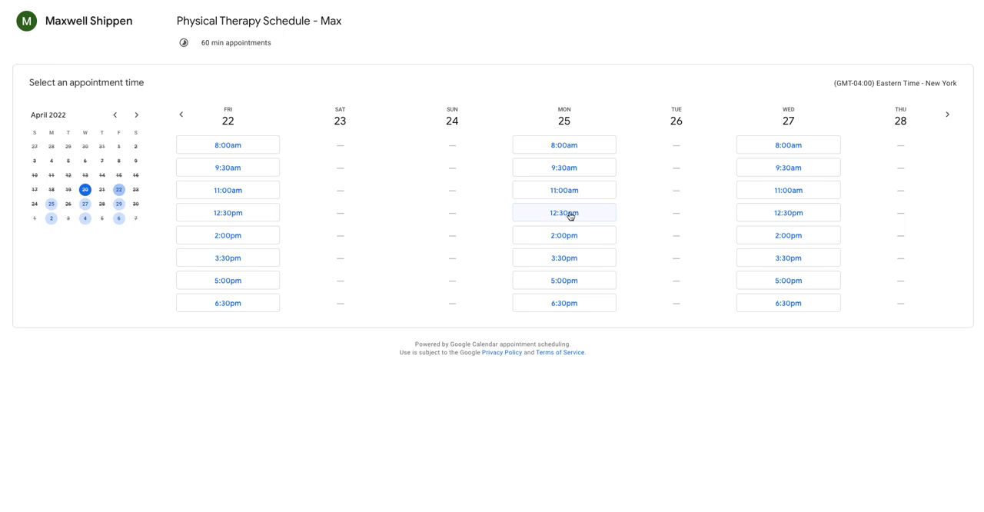
click(563, 212)
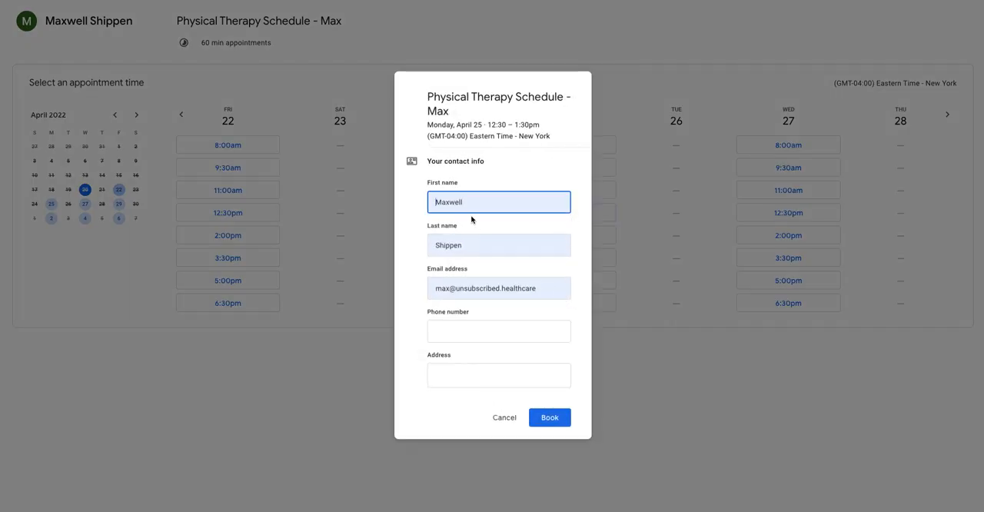
mouse_move(501, 269)
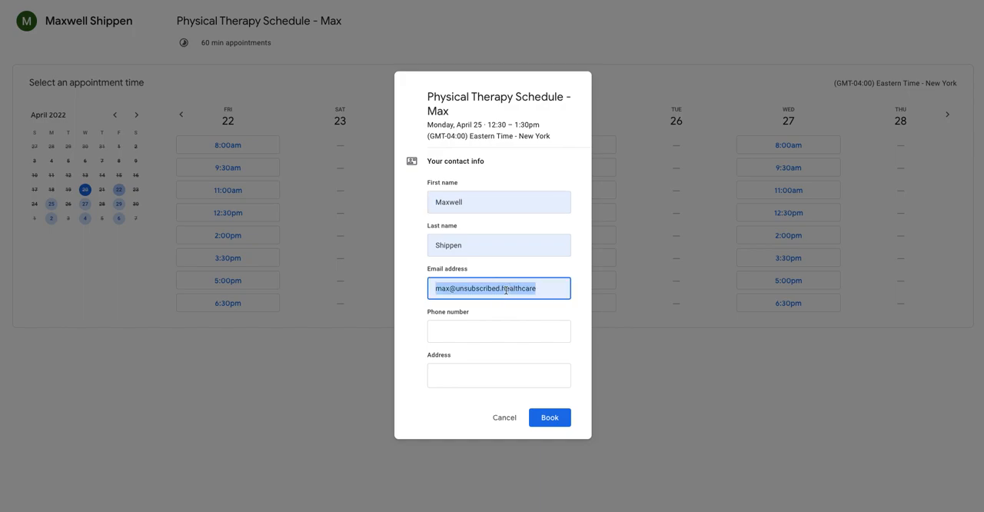
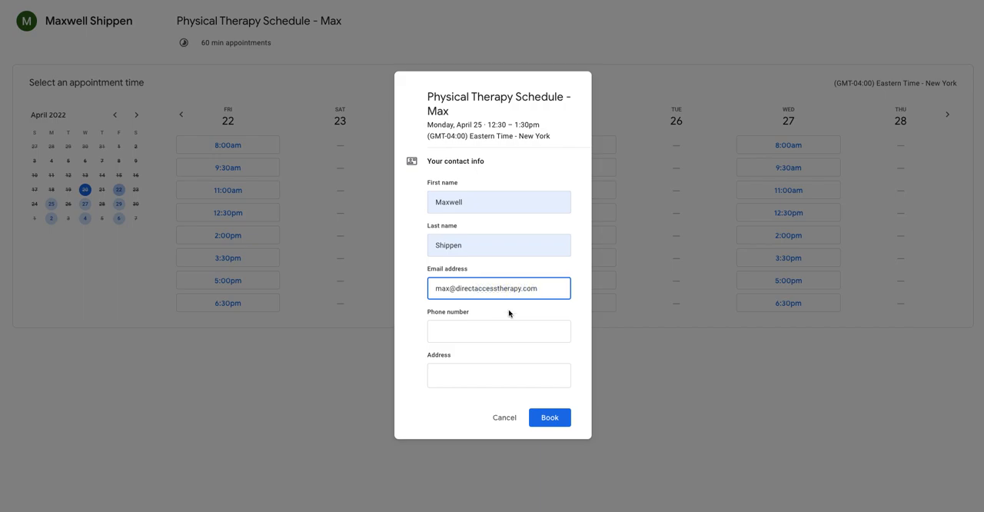
click(498, 330)
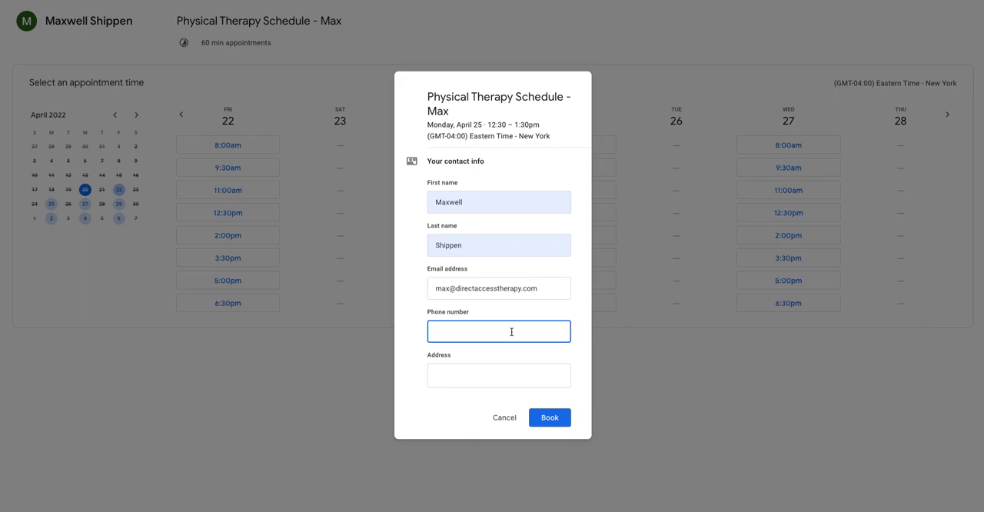
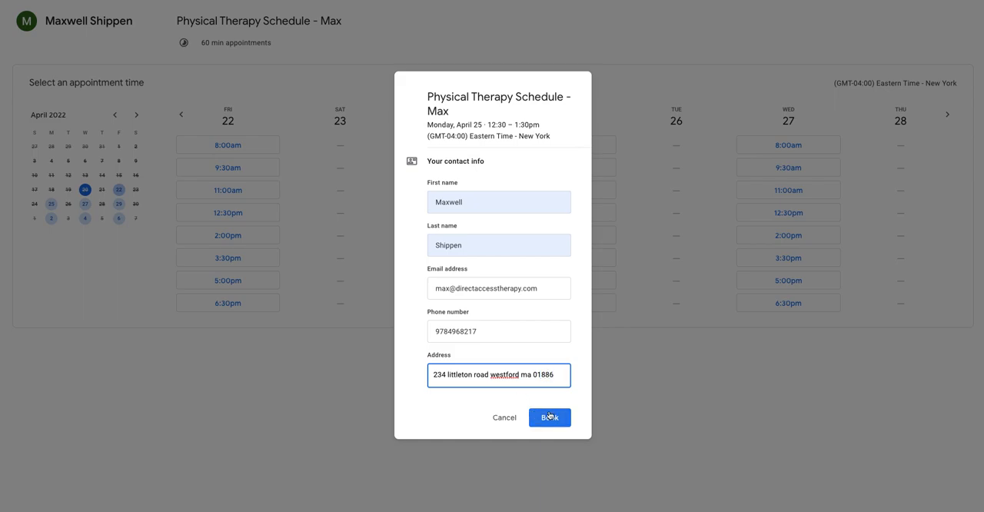
click(549, 418)
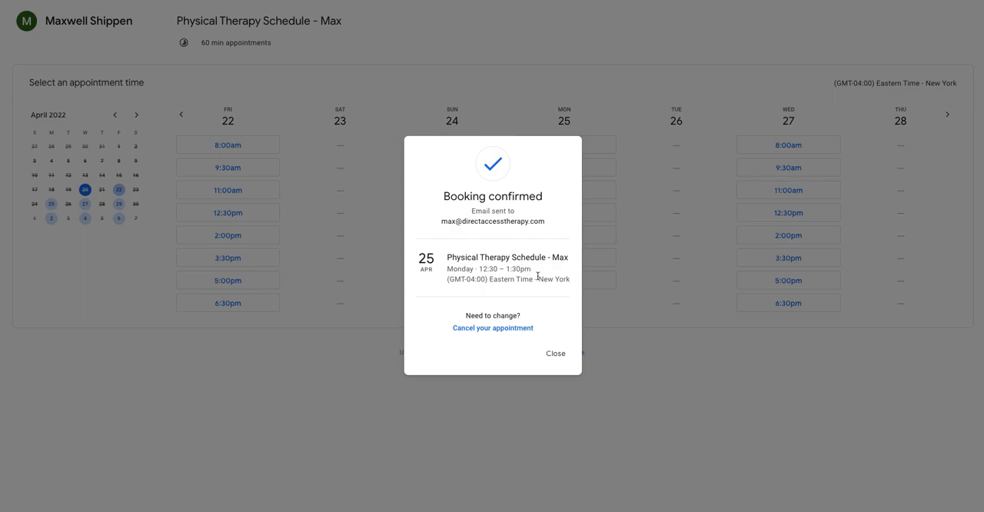
- Dismiss the Booking confirmed dialog to review Monday 25's remaining slots
click(554, 352)
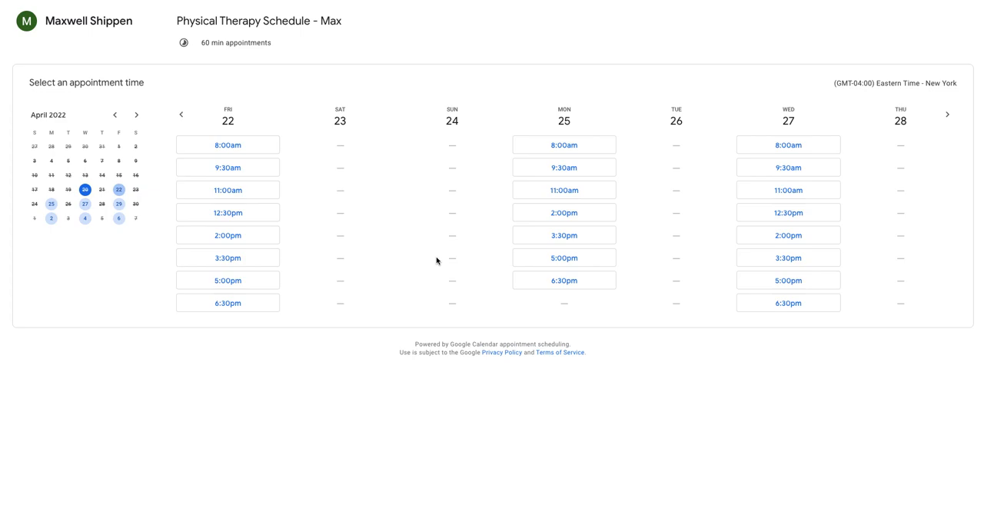
mouse_move(443, 213)
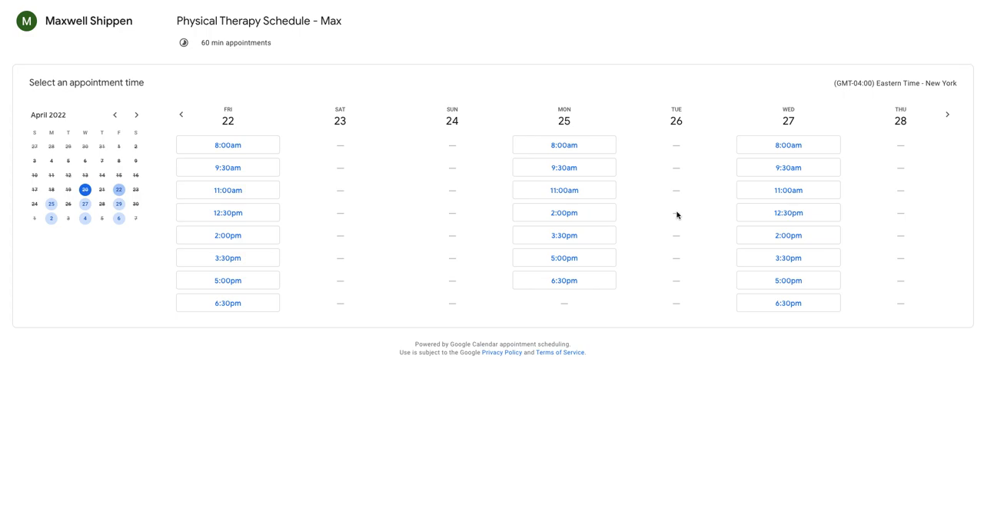
mouse_move(667, 265)
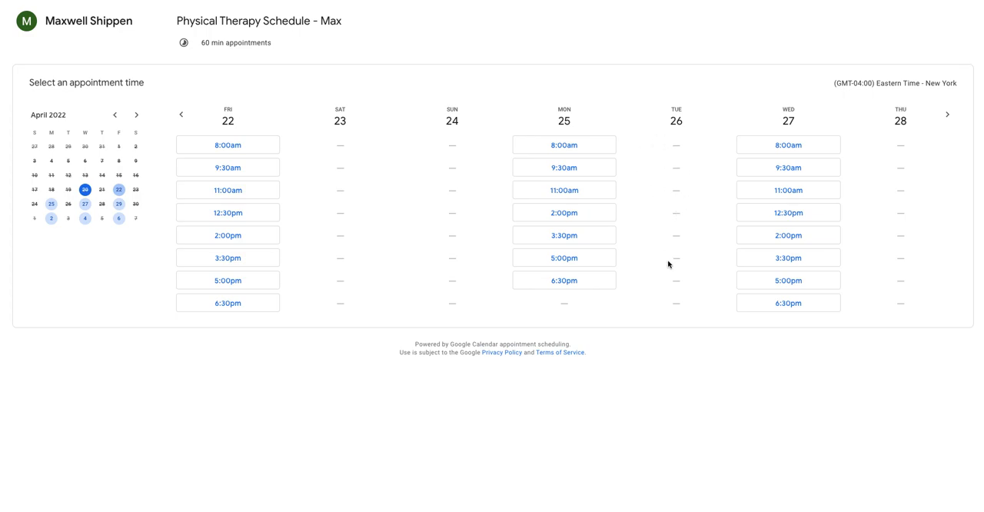
mouse_move(600, 317)
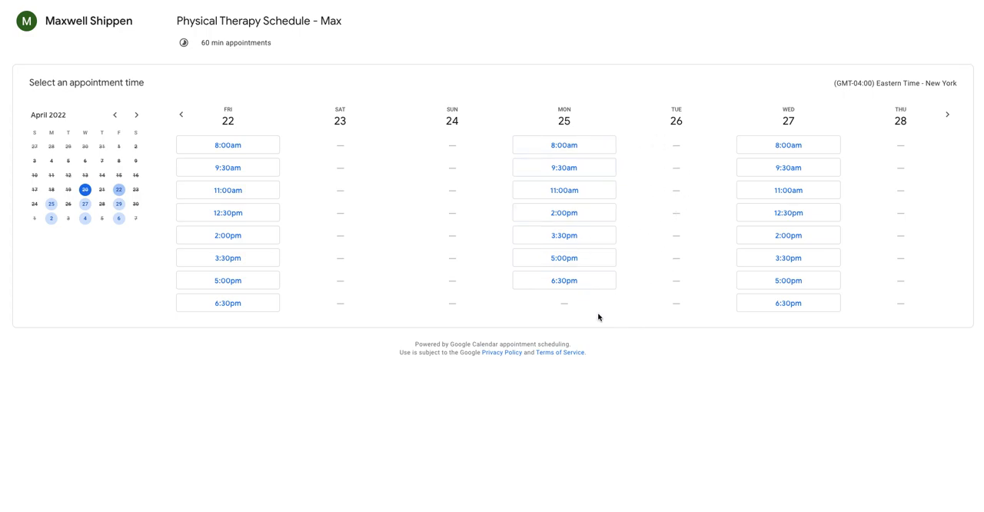
mouse_move(585, 191)
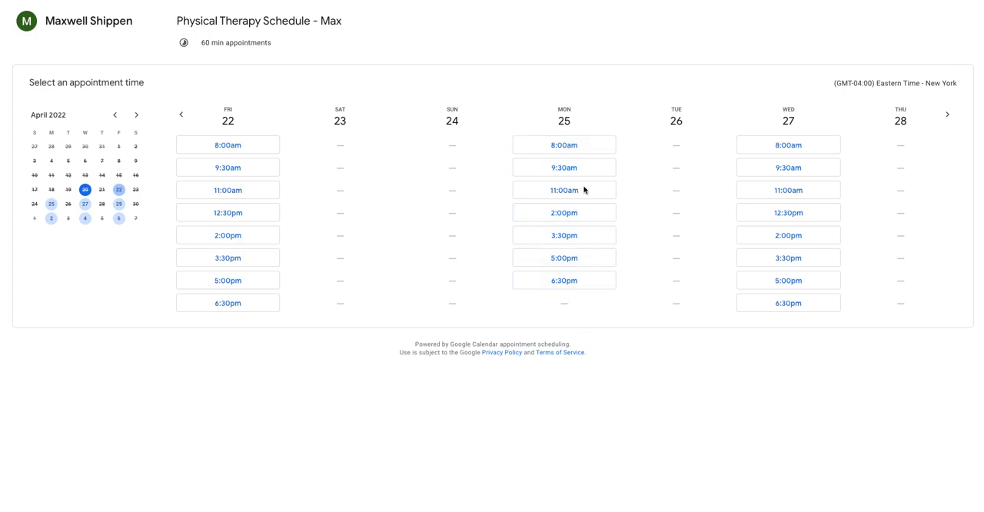